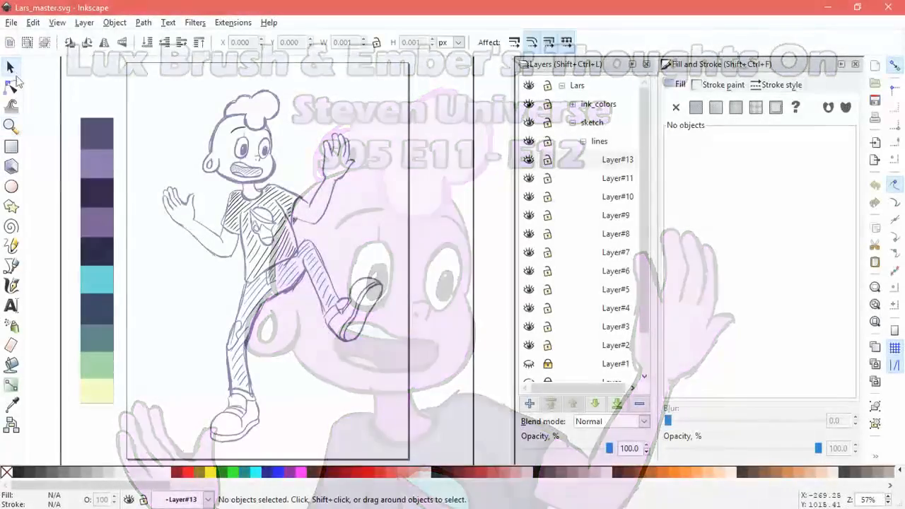
# - Make Lars's head and face sketch strokes solid black, keeping the hair outline purple
pyautogui.click(617, 159)
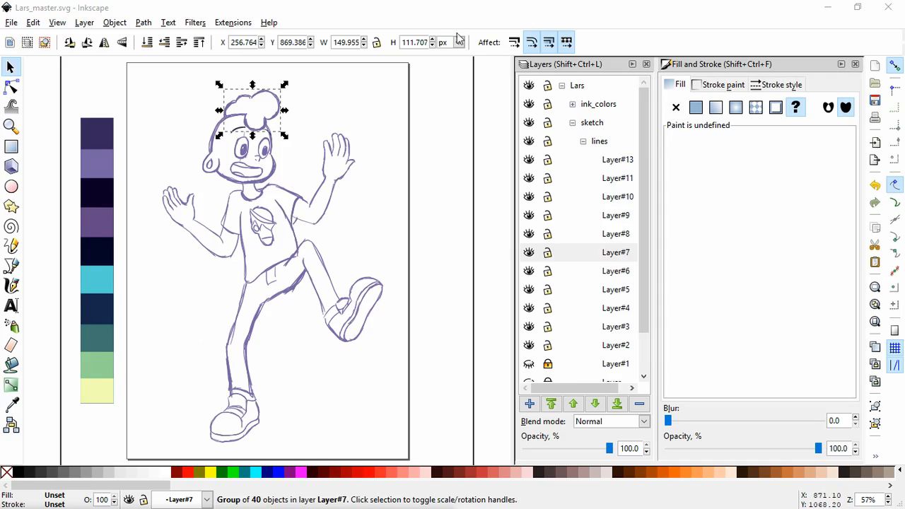
pyautogui.click(695, 107)
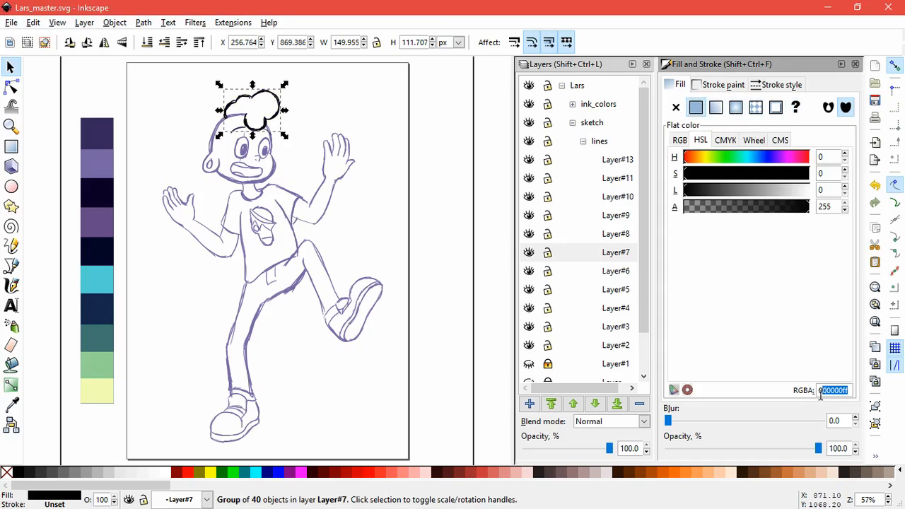
pyautogui.write('Lars_col')
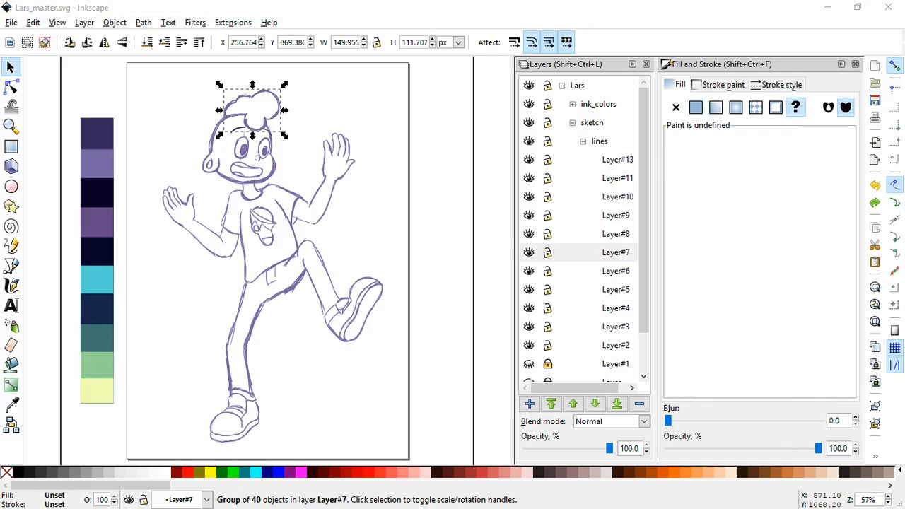
pyautogui.click(696, 107)
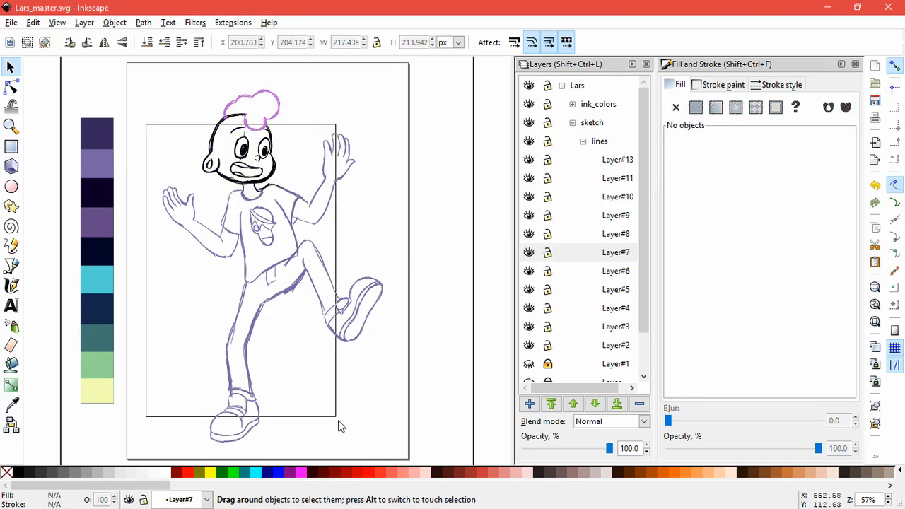
# - Blacken all remaining body strokes and add a layer named 'colors_' inside sketch
pyautogui.press('ctrl+a')
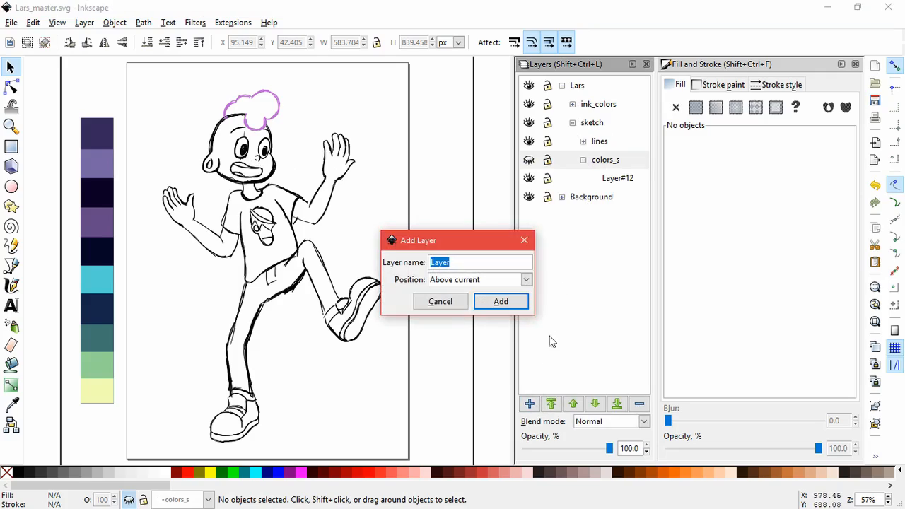
pyautogui.write('colors')
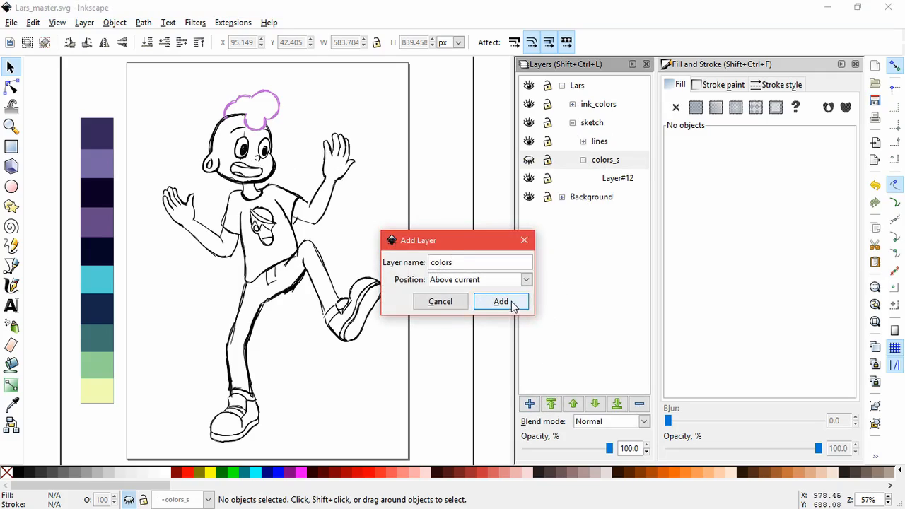
pyautogui.write('_')
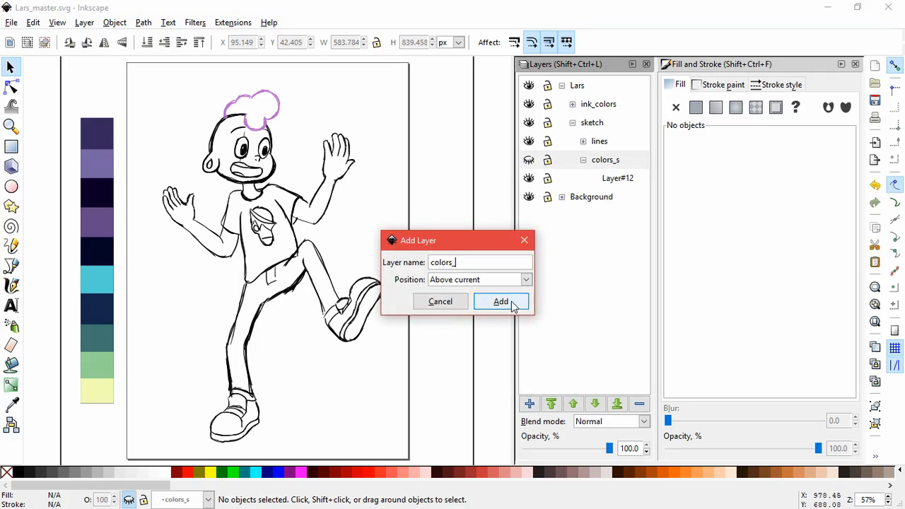
pyautogui.click(500, 302)
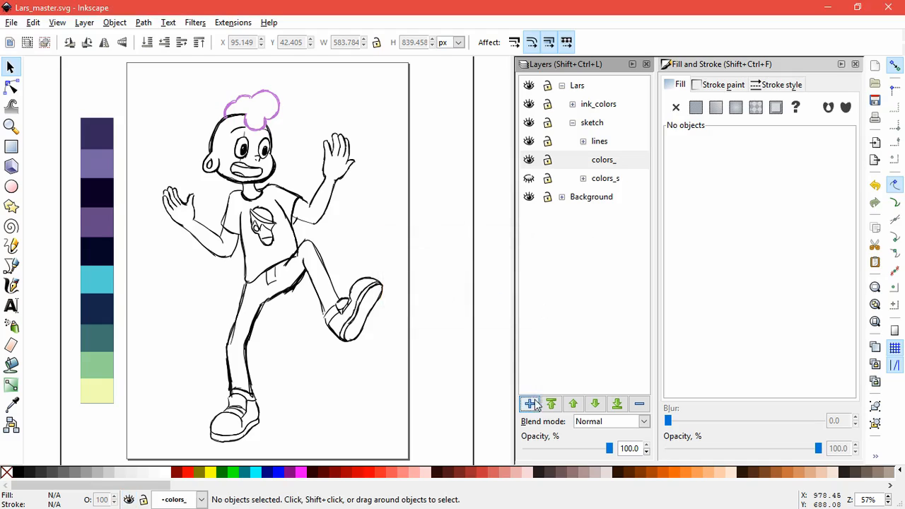
pyautogui.click(529, 403)
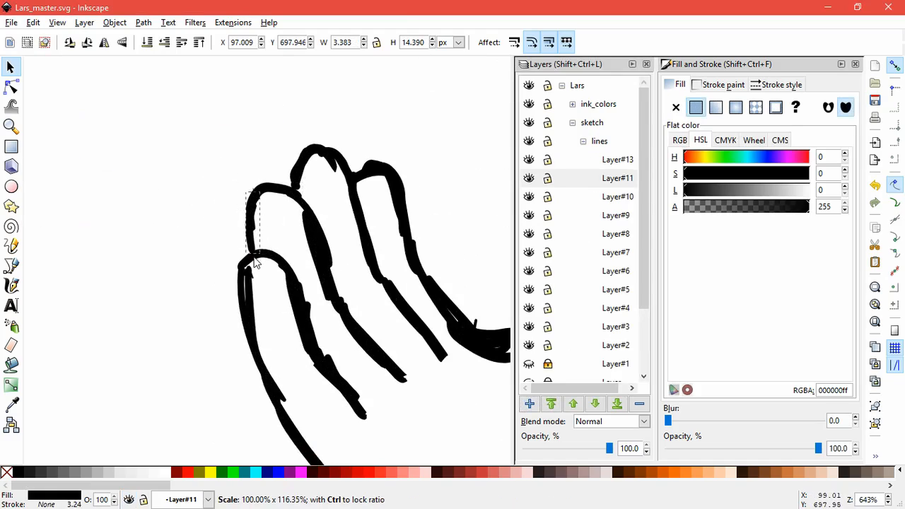
# - Nudge the stray finger ink strokes so they join cleanly at the fingertip
pyautogui.click(184, 274)
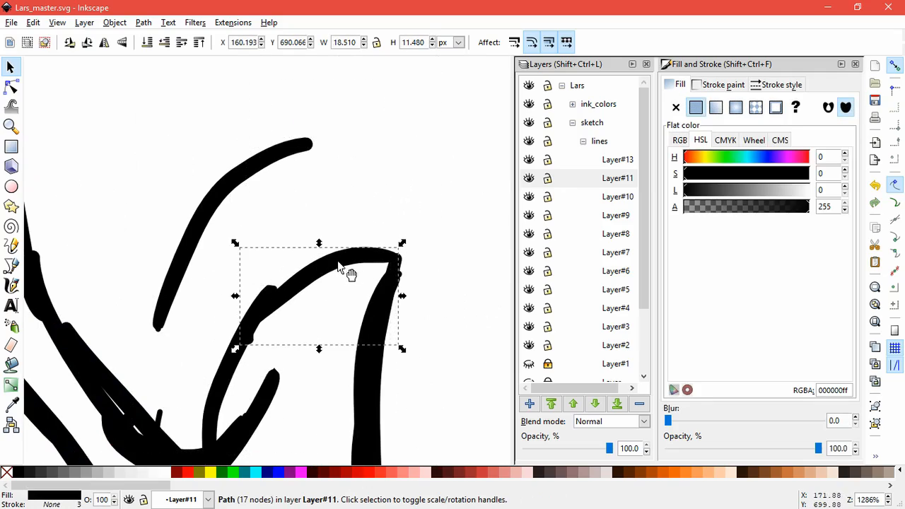
pyautogui.moveTo(351, 274); pyautogui.dragTo(219, 358)
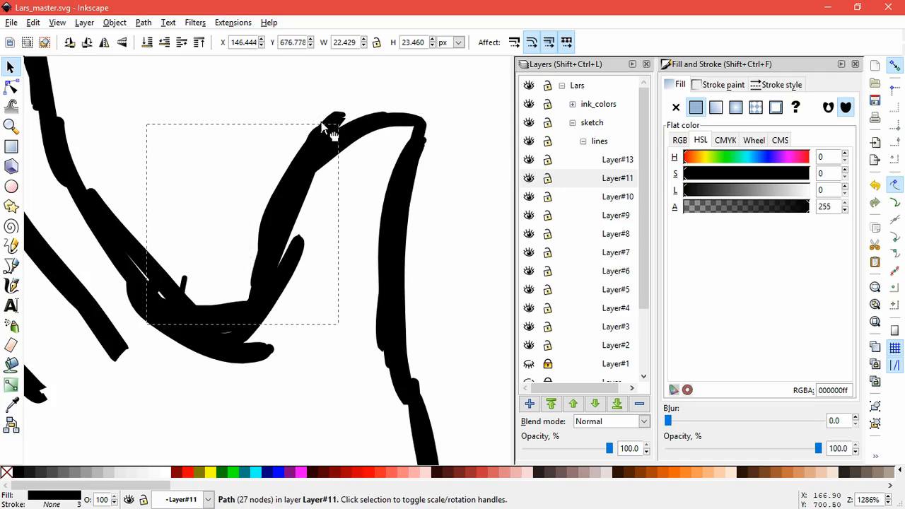
pyautogui.moveTo(325, 127); pyautogui.dragTo(339, 120)
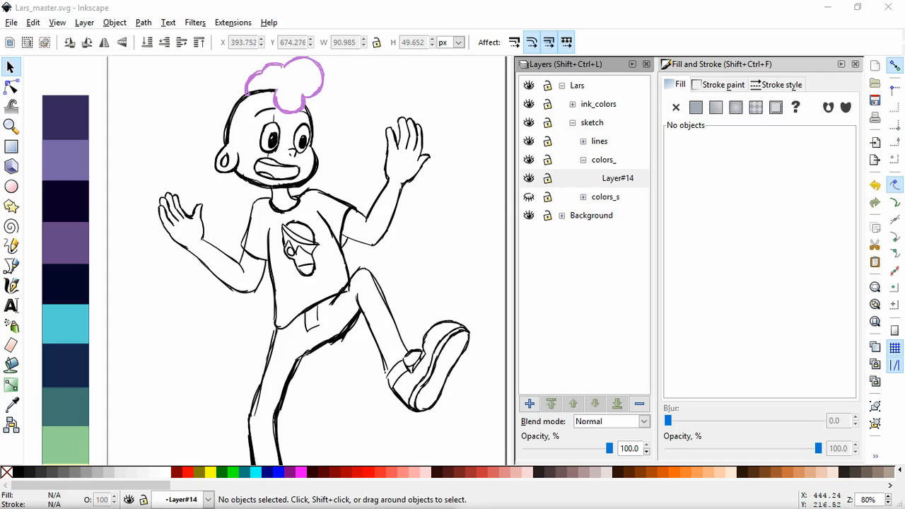
# - Lock the lines layer and fill the shirt with indigo 31236cff on Layer#14
pyautogui.click(617, 178)
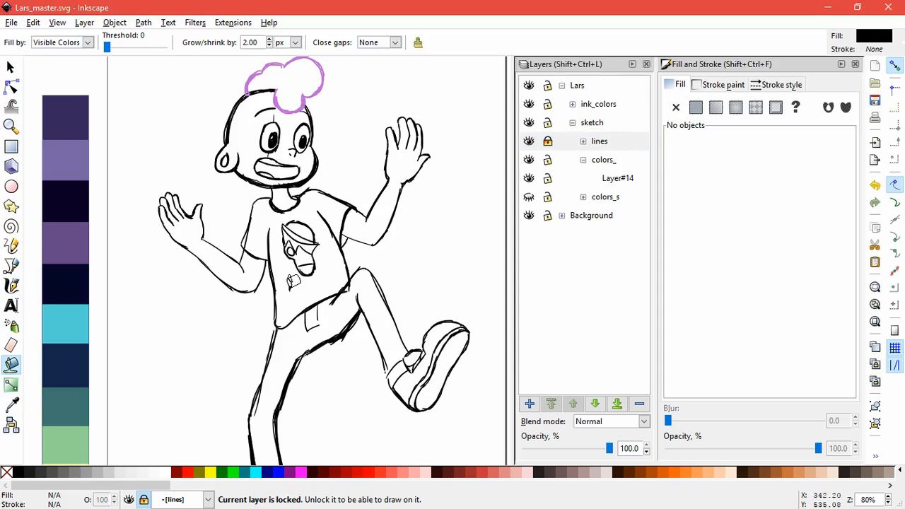
pyautogui.click(616, 177)
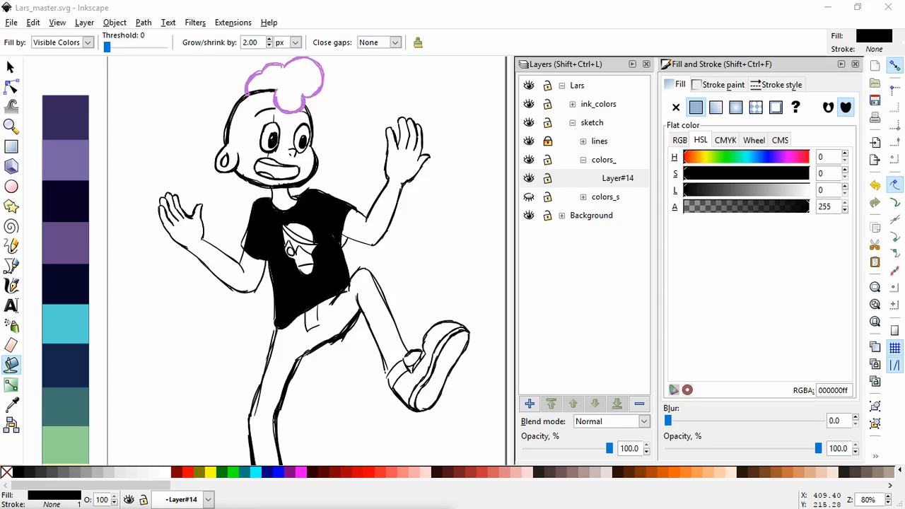
pyautogui.moveTo(861, 421)
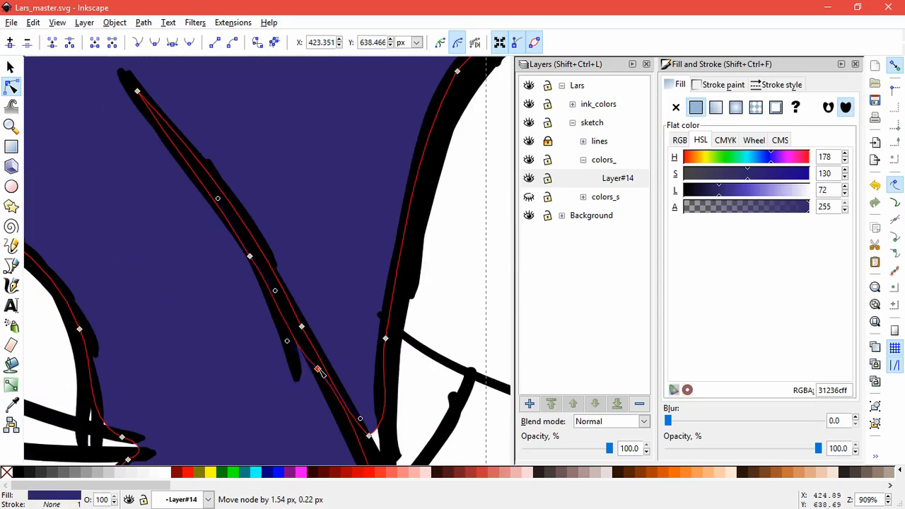
# - Fill the pants area with dark navy 142549ff below the indigo shirt
pyautogui.click(421, 393)
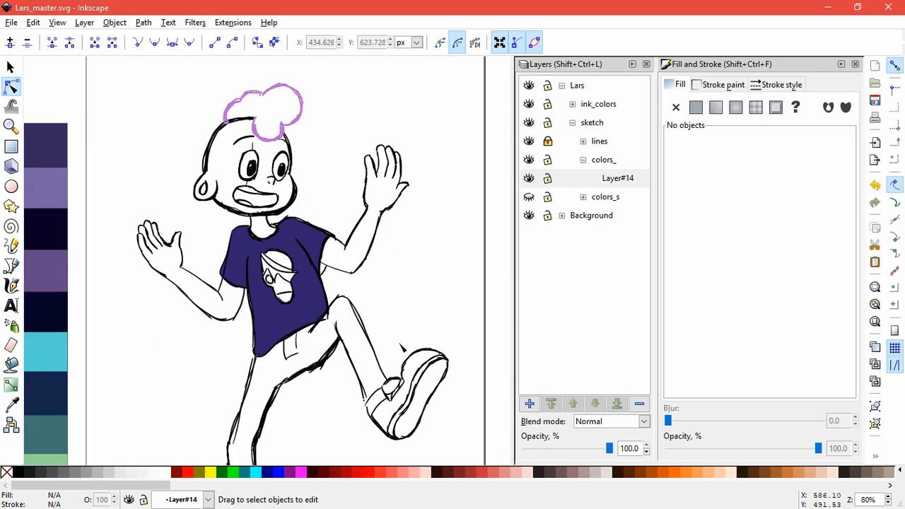
pyautogui.moveTo(338, 425)
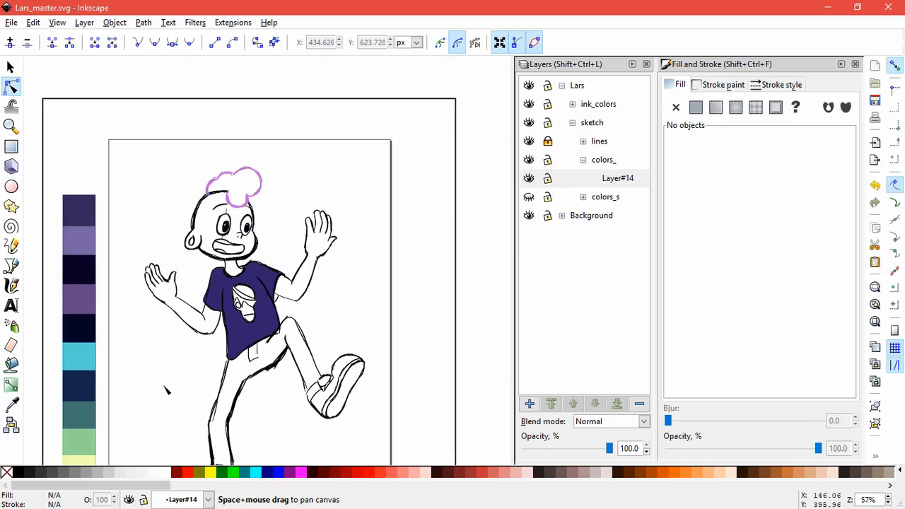
pyautogui.click(11, 403)
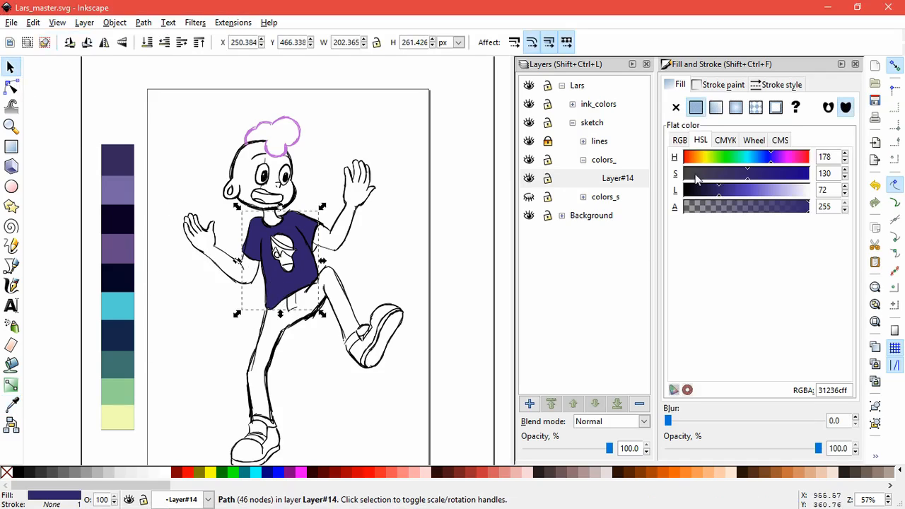
pyautogui.moveTo(749, 173); pyautogui.dragTo(738, 174)
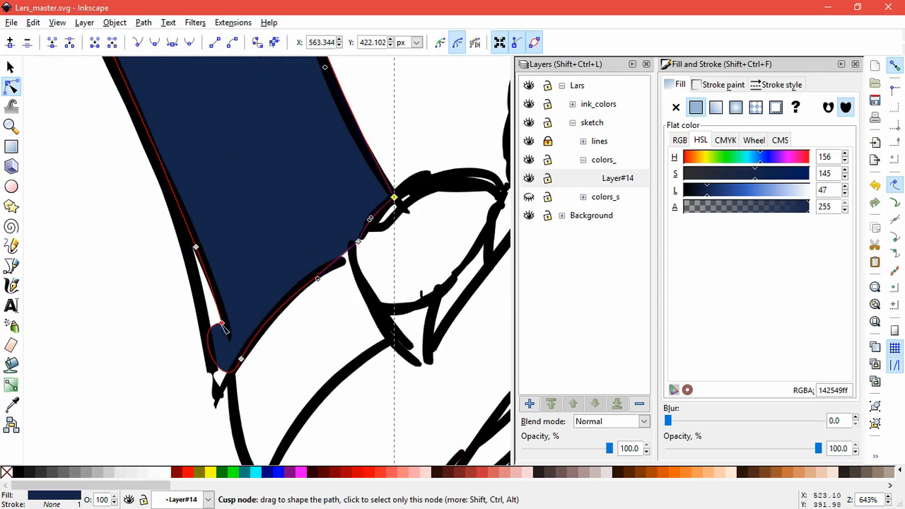
# - Drag the pants fill nodes onto the outer leg, inner leg and knee ink lines
pyautogui.moveTo(222, 329); pyautogui.dragTo(215, 260)
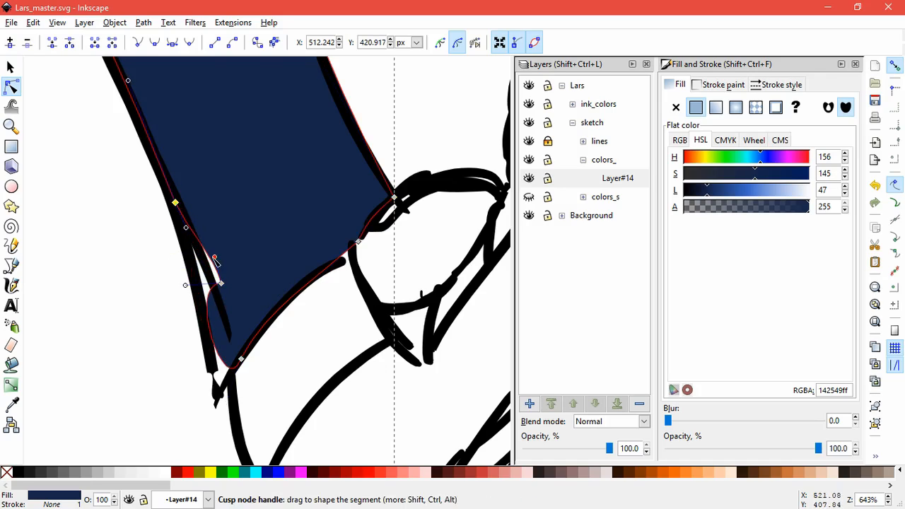
pyautogui.moveTo(214, 258); pyautogui.dragTo(201, 296)
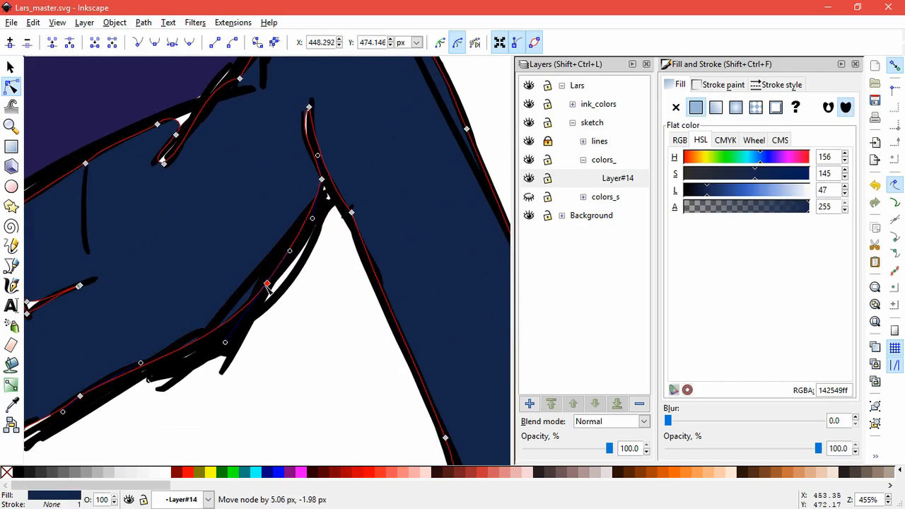
pyautogui.moveTo(267, 286); pyautogui.dragTo(290, 279)
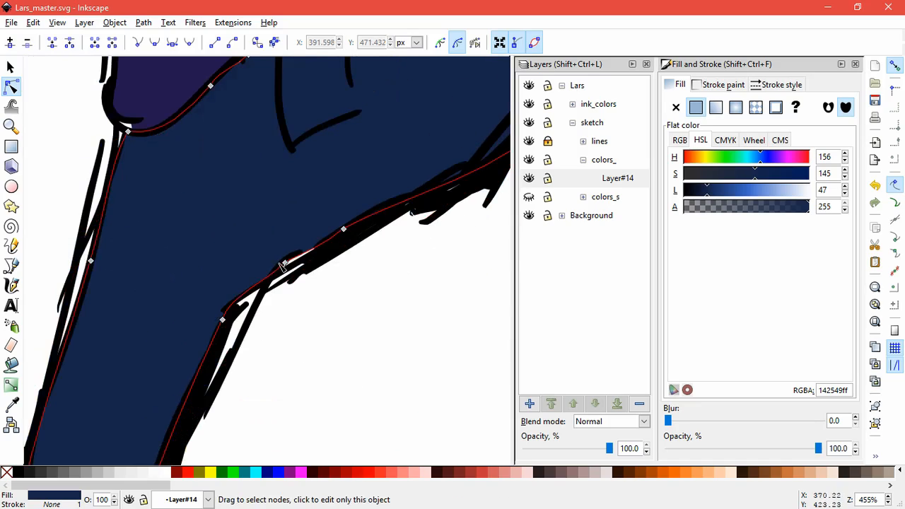
pyautogui.moveTo(282, 265); pyautogui.dragTo(272, 300)
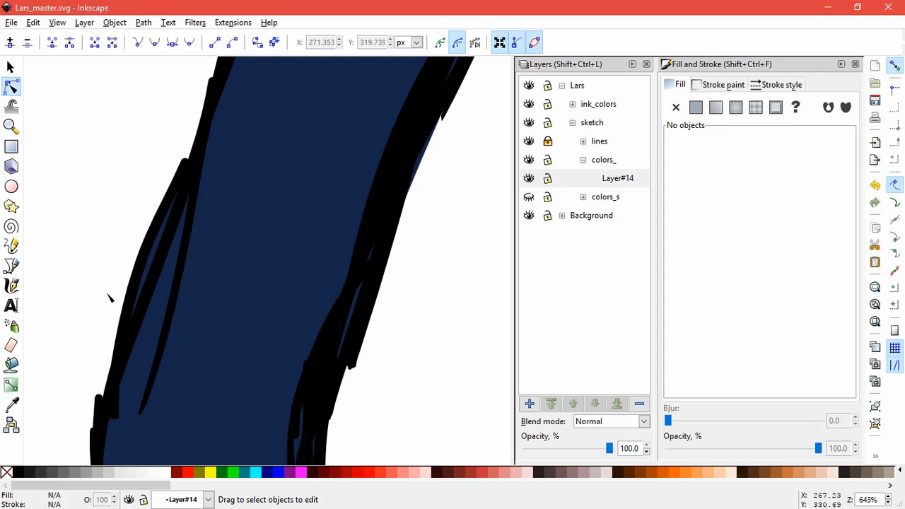
pyautogui.moveTo(126, 276)
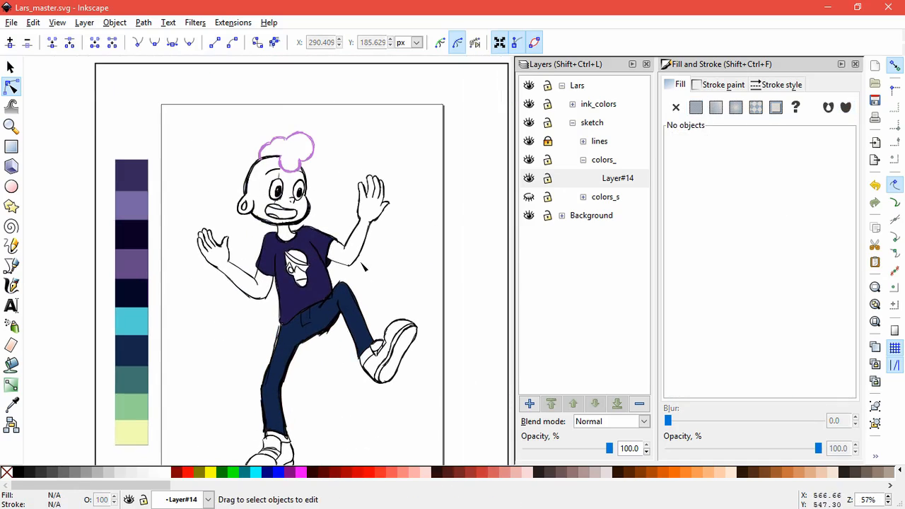
# - Soften the shirt fill to a muted purple and brighten the pants fill blue
pyautogui.click(297, 276)
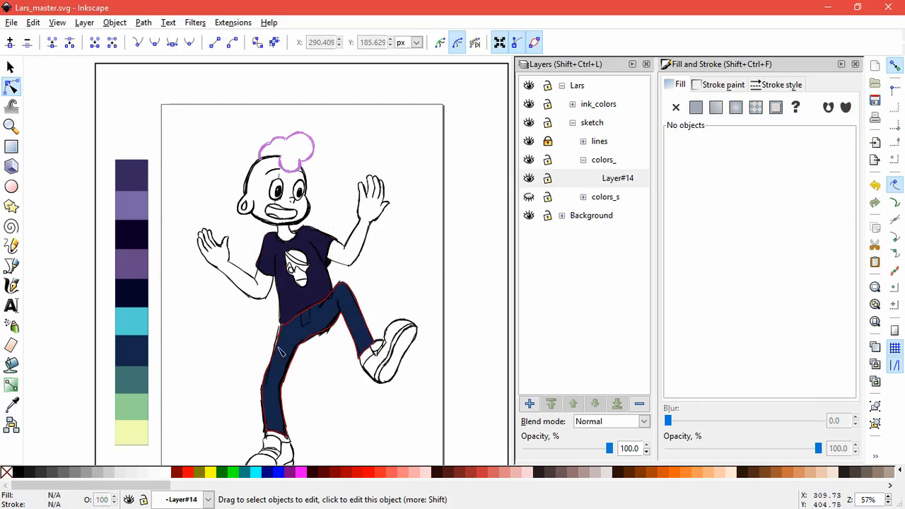
pyautogui.click(296, 276)
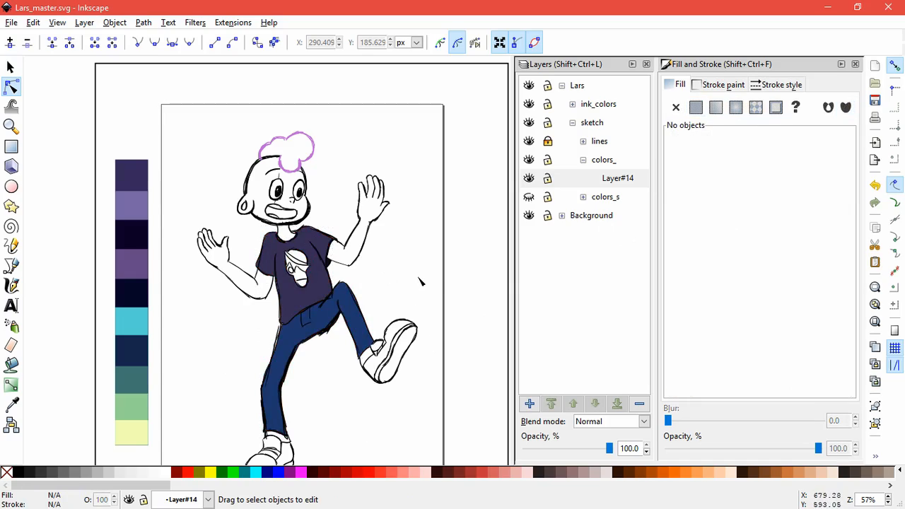
pyautogui.moveTo(403, 283)
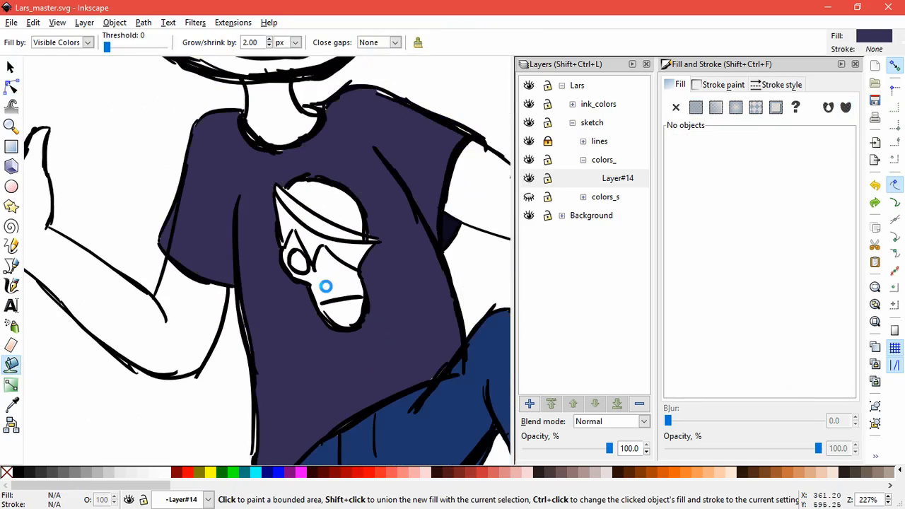
# - Fill the shirt's face logo with cyan and adjust its lightness, leaving the visor white
pyautogui.click(325, 287)
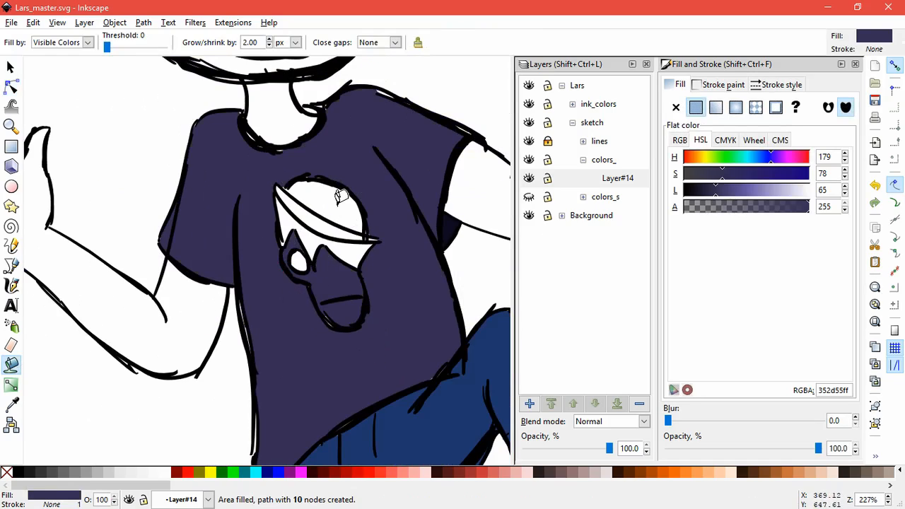
pyautogui.click(11, 87)
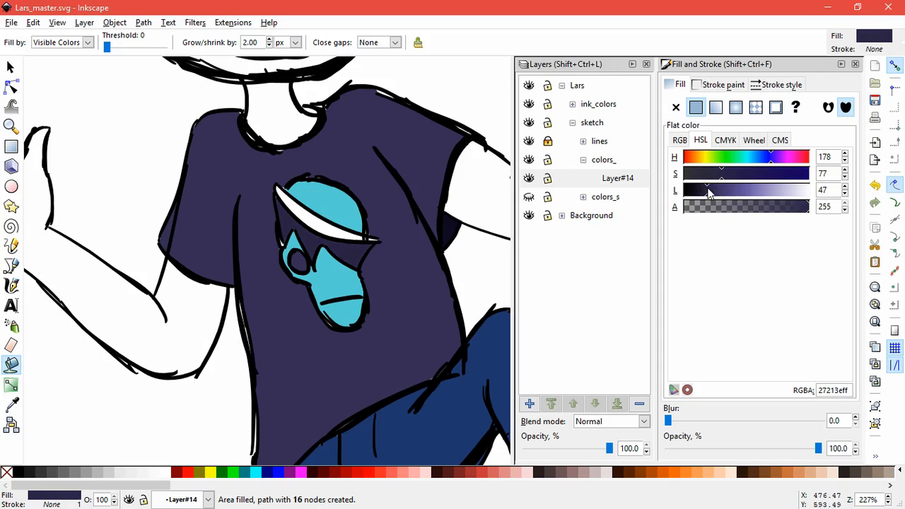
pyautogui.moveTo(707, 189); pyautogui.dragTo(740, 189)
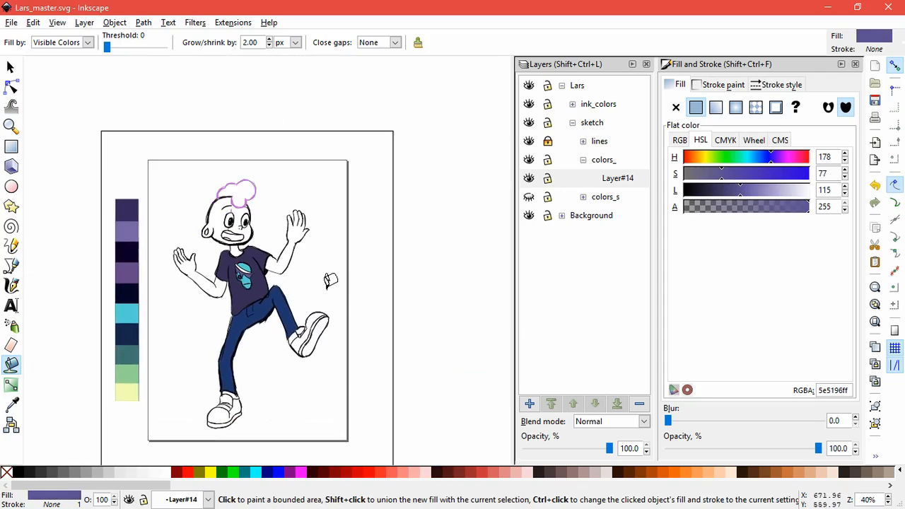
pyautogui.moveTo(115, 300)
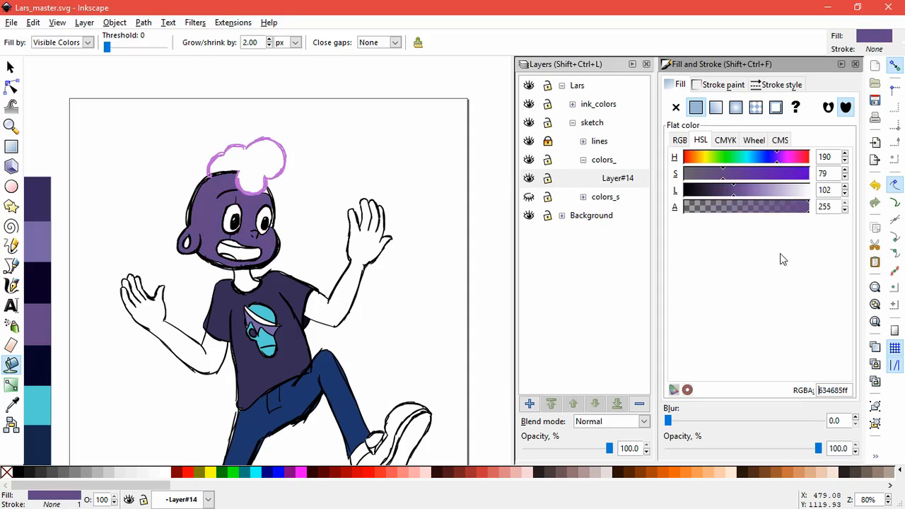
# - Lighten the face fill to pale lilac C980DE and fill the raised hand to match
pyautogui.moveTo(734, 190); pyautogui.dragTo(747, 189)
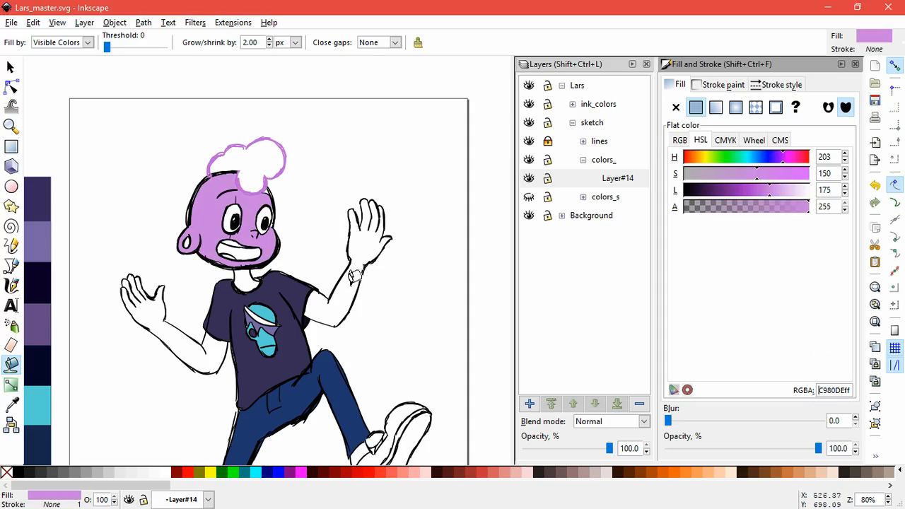
pyautogui.click(131, 280)
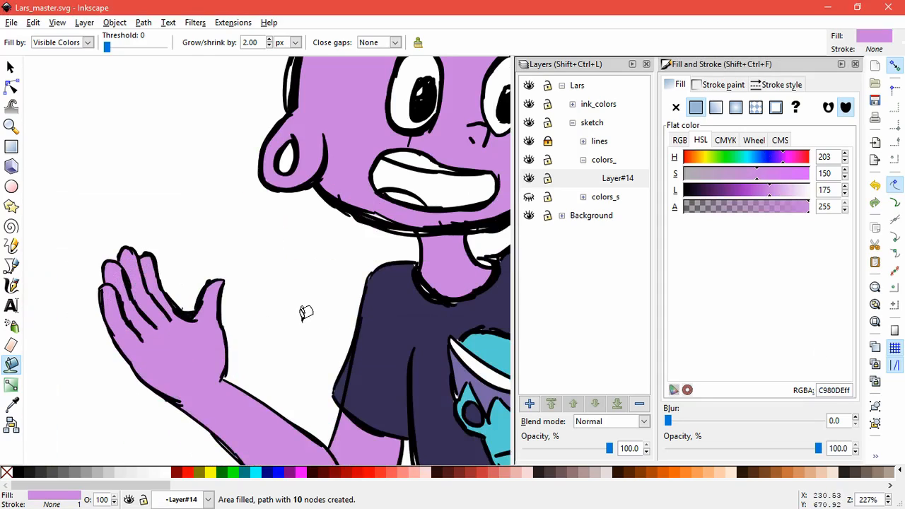
pyautogui.moveTo(159, 269)
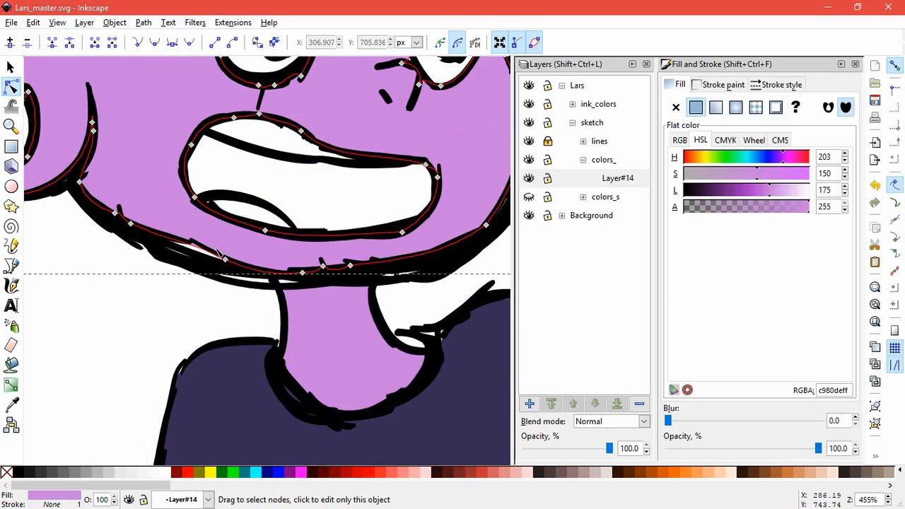
# - Pull the lilac skin fill's edge under the jaw, neck and cheek outlines
pyautogui.moveTo(220, 253); pyautogui.dragTo(304, 276)
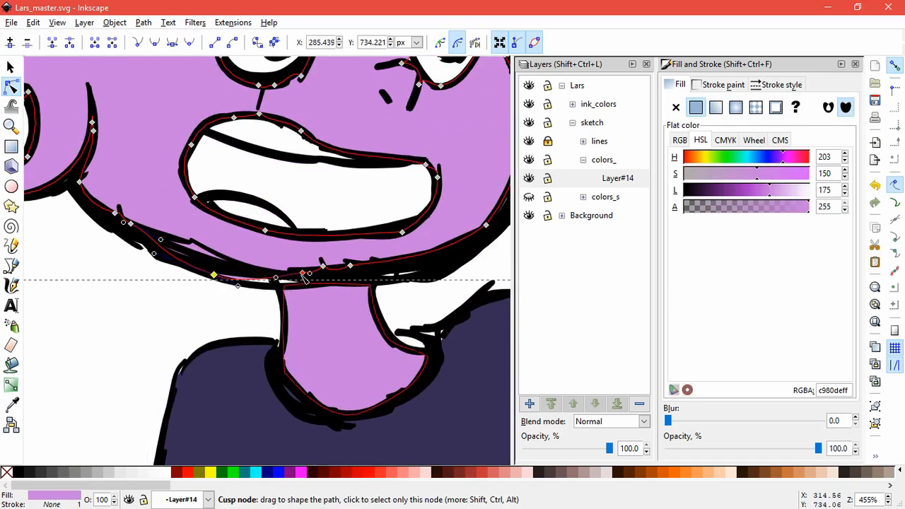
pyautogui.moveTo(304, 274); pyautogui.dragTo(357, 283)
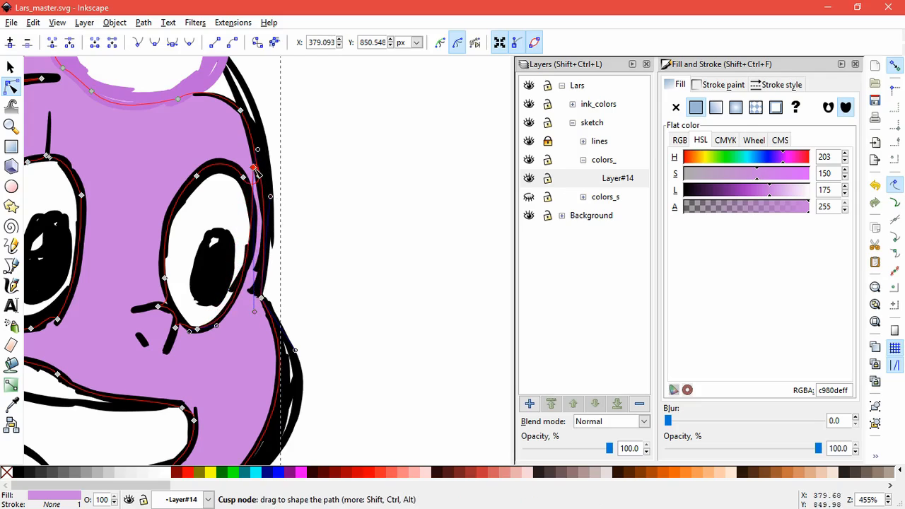
pyautogui.click(341, 351)
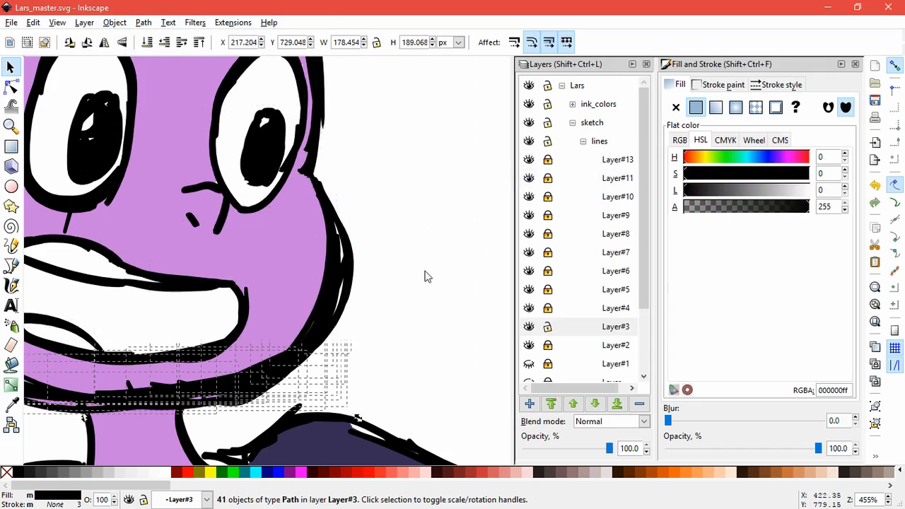
# - Move the stray curved ink stroke beside the face out of the way
pyautogui.click(396, 290)
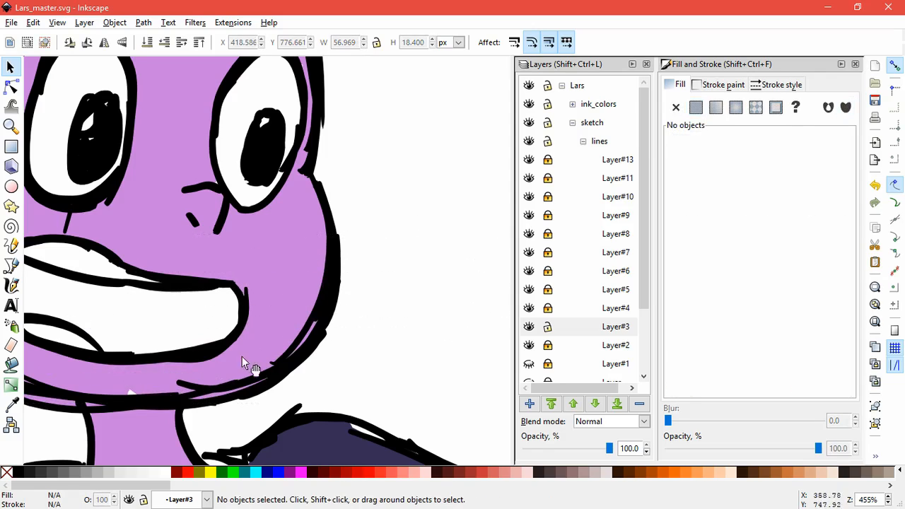
pyautogui.click(470, 240)
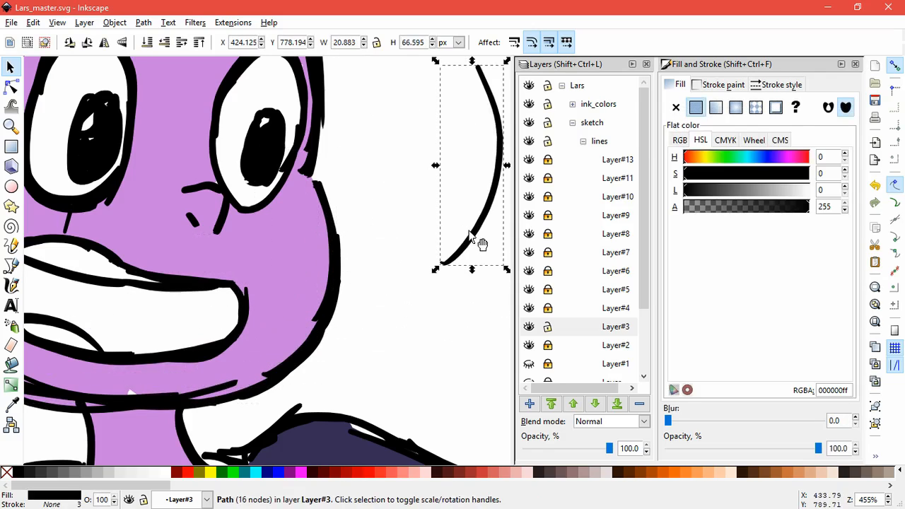
pyautogui.moveTo(473, 240); pyautogui.dragTo(293, 364)
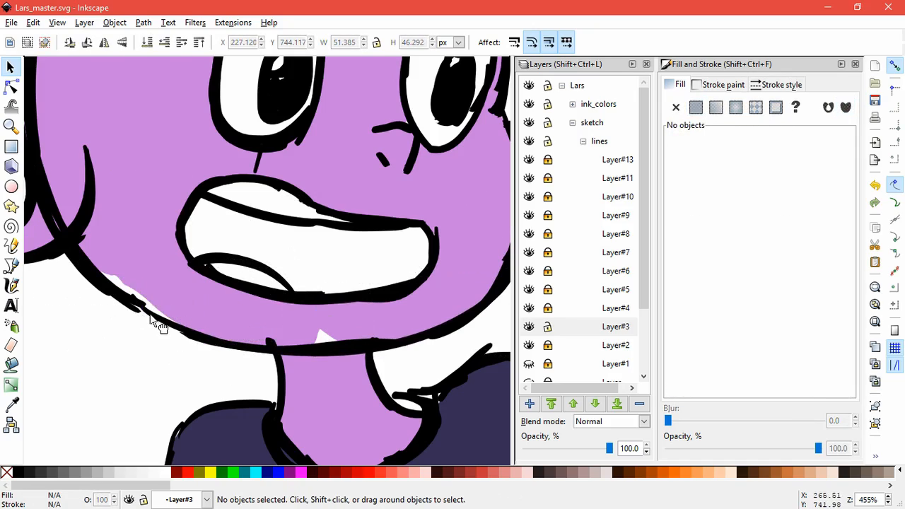
pyautogui.click(233, 342)
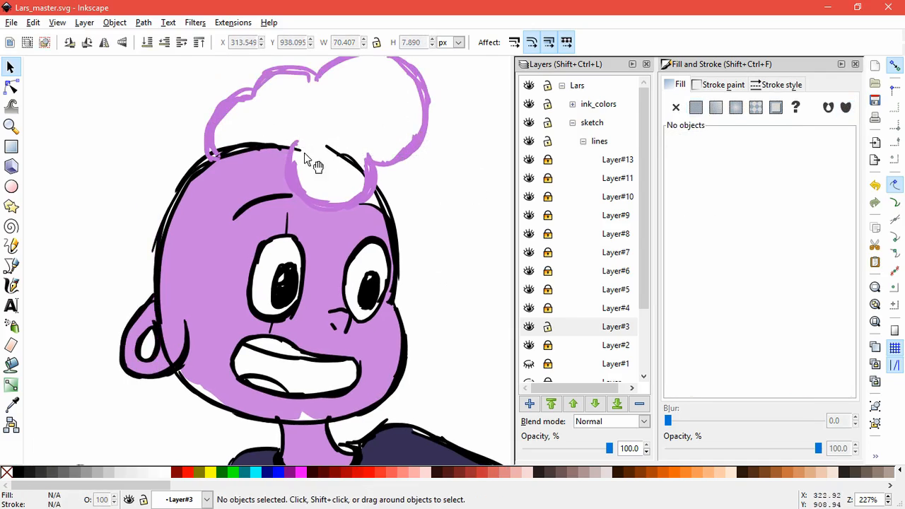
# - Select the stray hair strokes, resize the left head outline stroke, then deselect
pyautogui.click(461, 205)
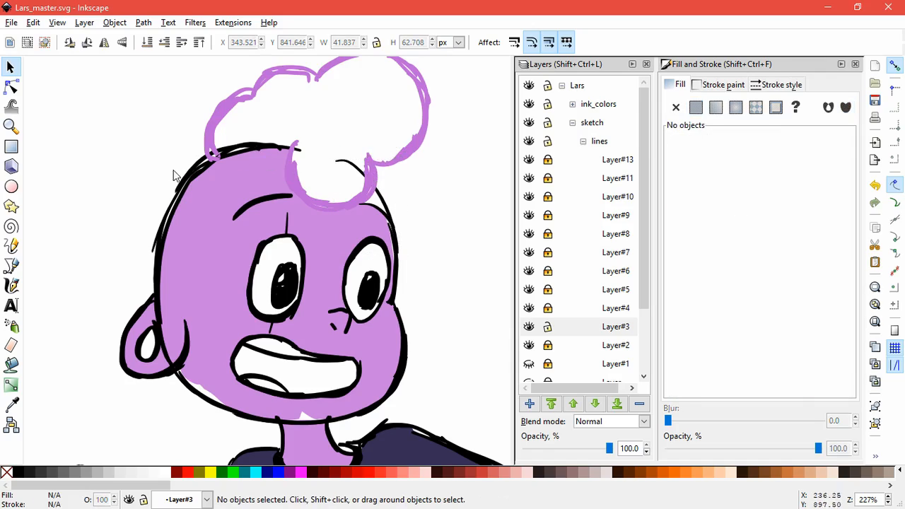
pyautogui.click(84, 240)
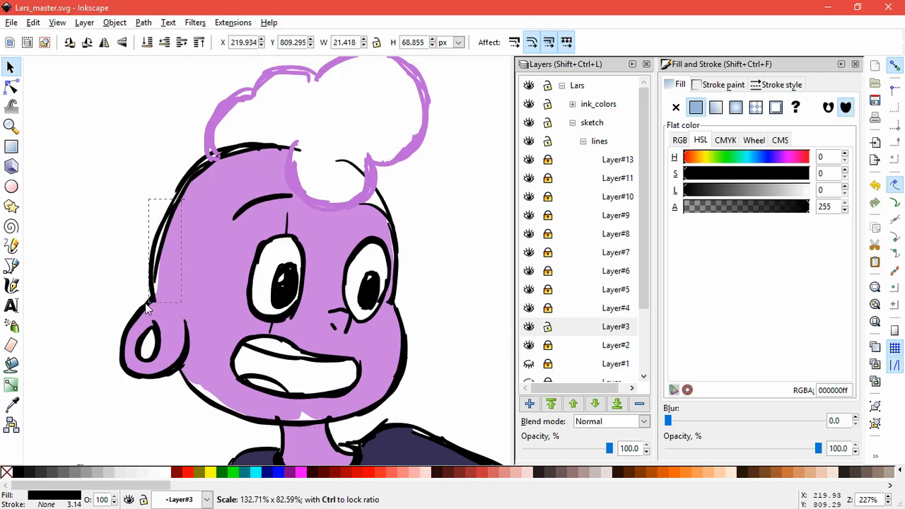
pyautogui.click(176, 248)
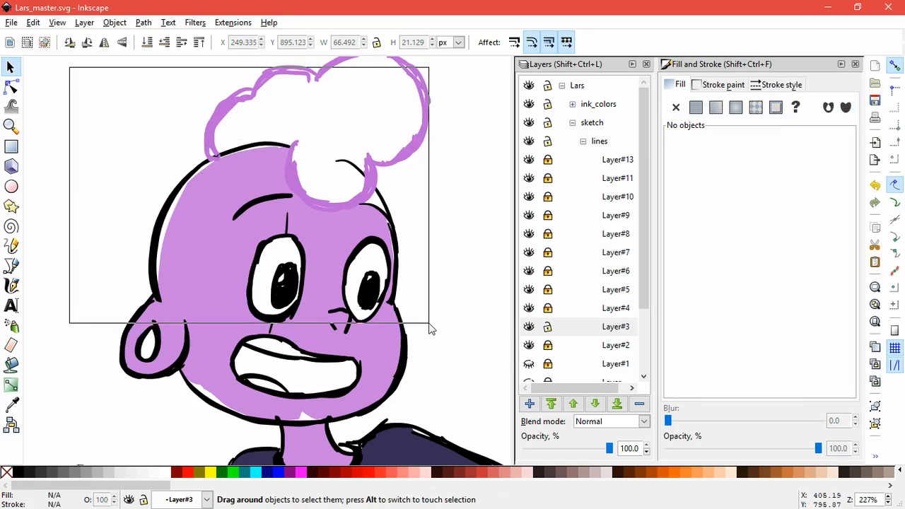
pyautogui.click(227, 164)
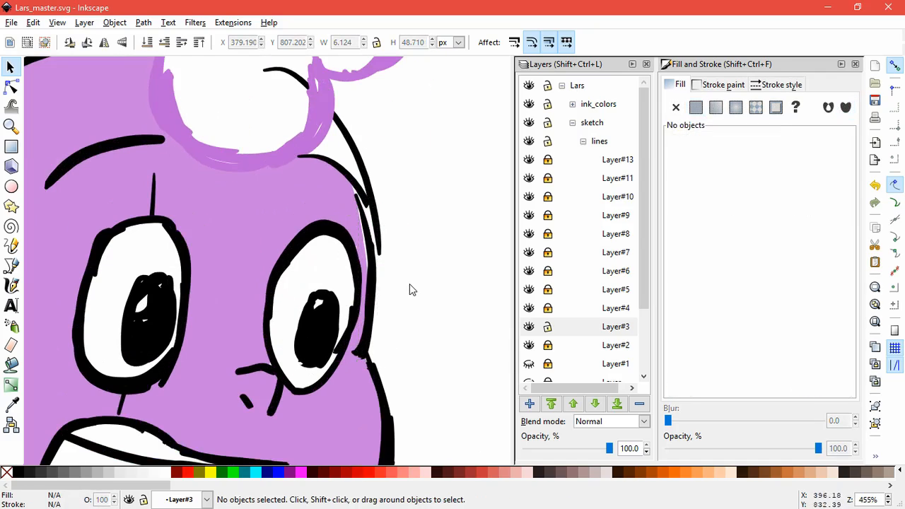
pyautogui.click(369, 283)
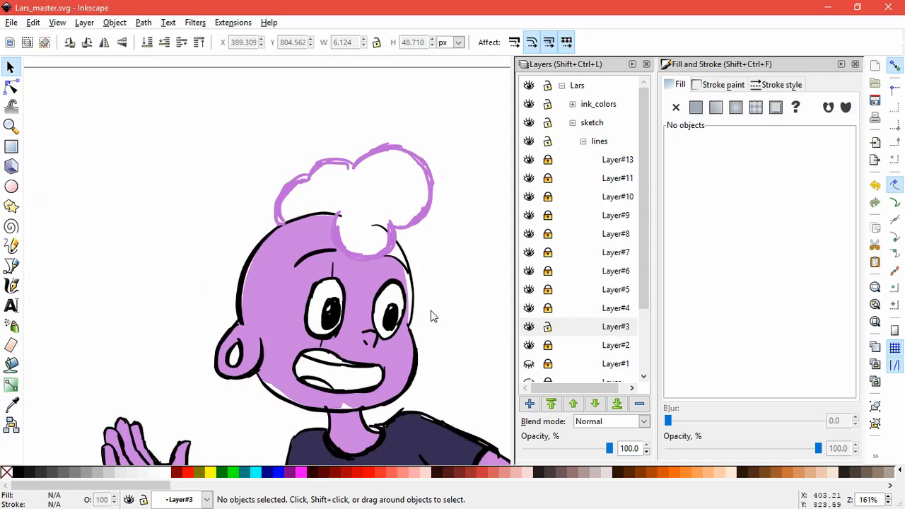
pyautogui.click(11, 86)
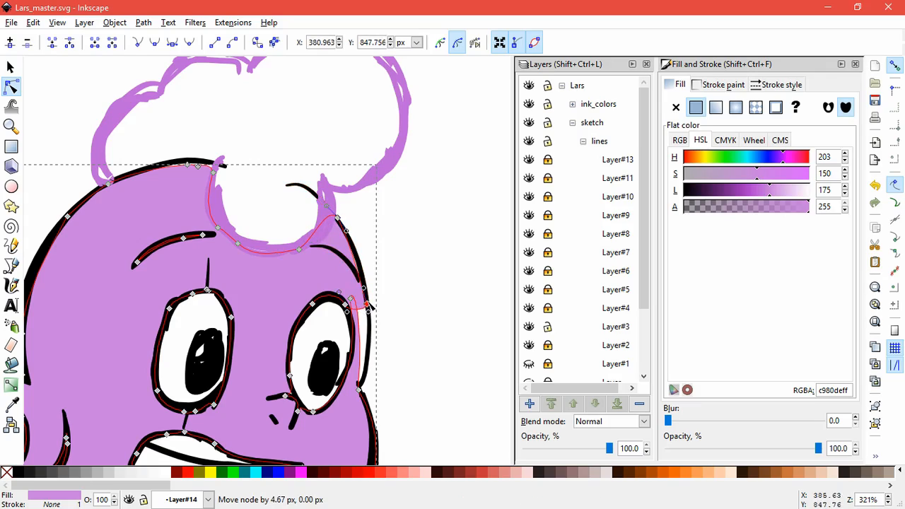
# - Drag a skin-path node and its handle beside the right eye to hug the ink line
pyautogui.moveTo(364, 308); pyautogui.dragTo(381, 315)
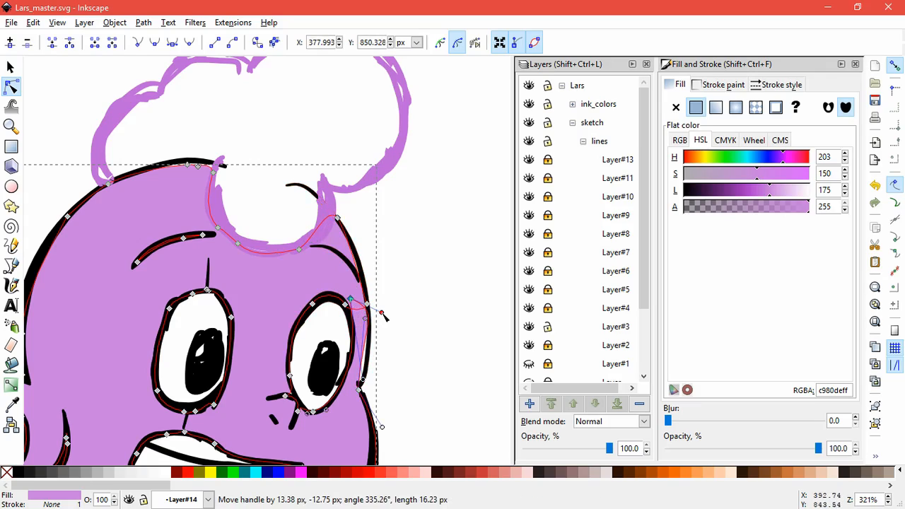
pyautogui.moveTo(382, 314); pyautogui.dragTo(378, 286)
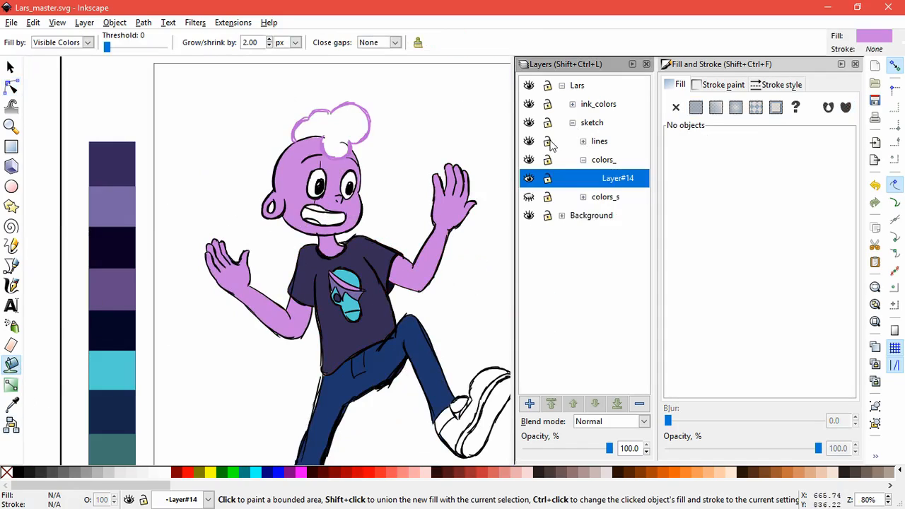
# - Lock the lines layer, give the mouth a dark purple linear gradient, and lighten the tongue
pyautogui.click(347, 263)
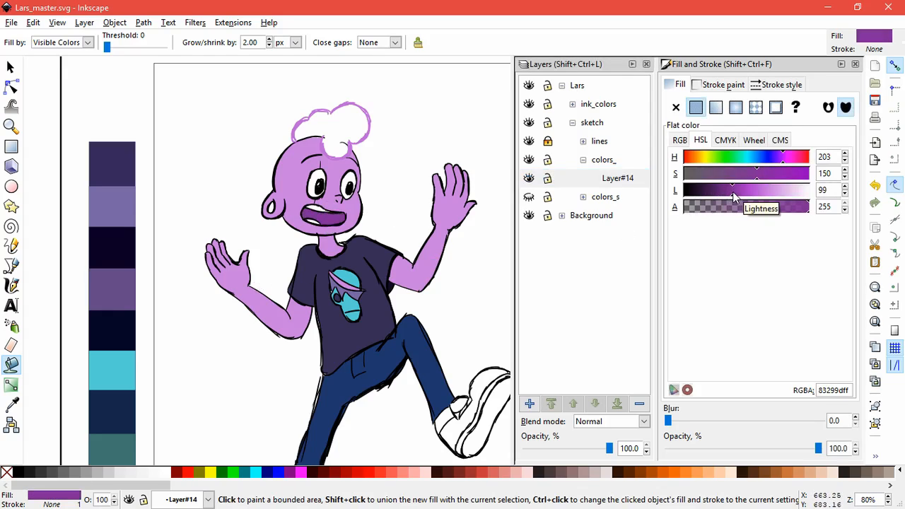
pyautogui.click(716, 108)
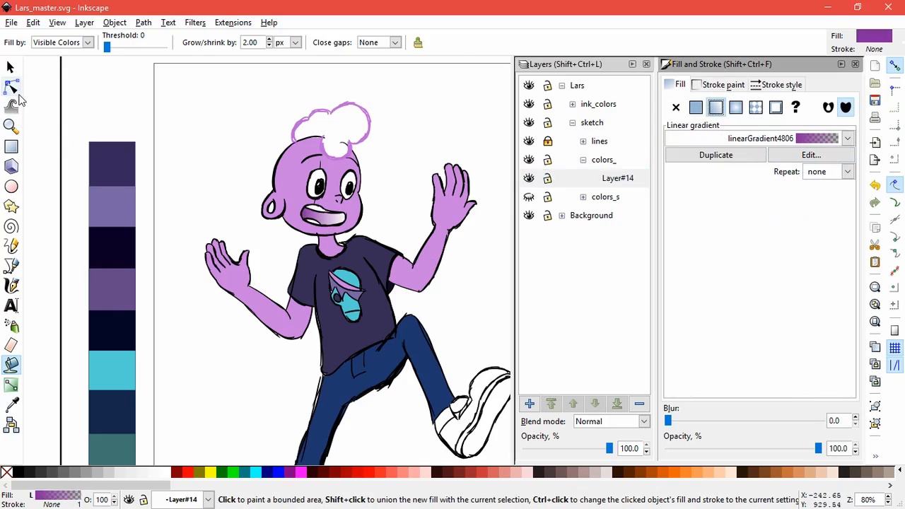
pyautogui.click(10, 85)
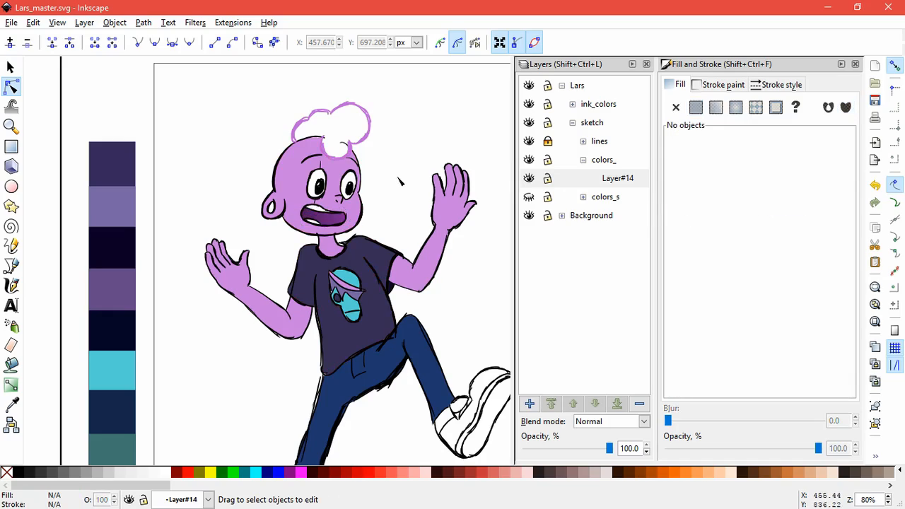
pyautogui.moveTo(397, 179)
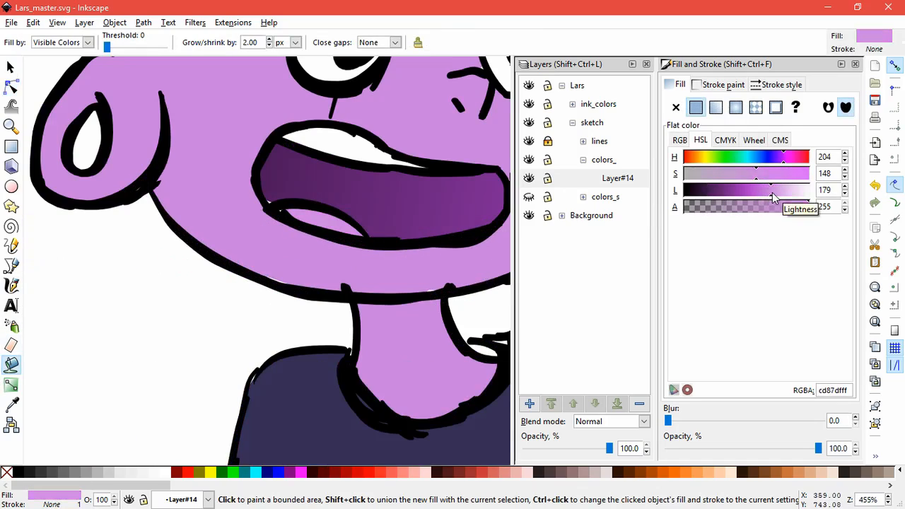
pyautogui.moveTo(755, 173); pyautogui.dragTo(723, 173)
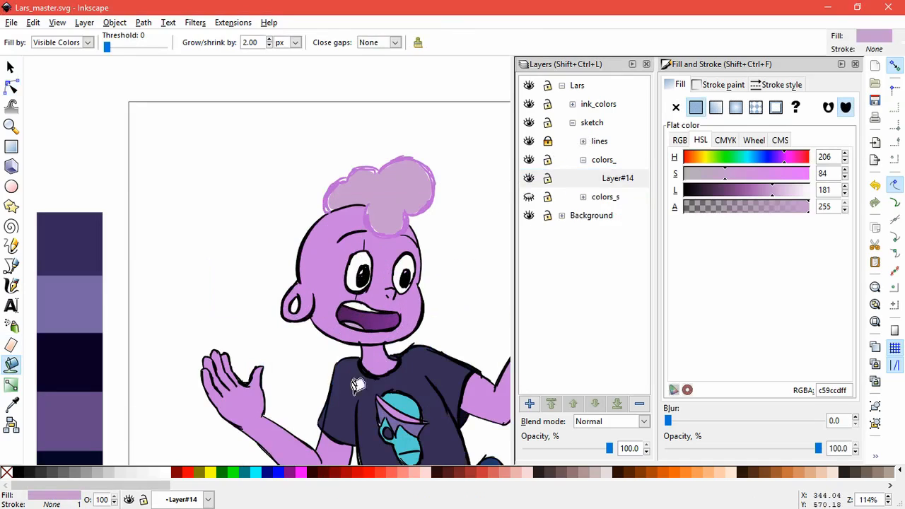
# - Brighten the hair fill to a fully saturated, lighter lilac using the RGBA and HSL sliders
pyautogui.click(359, 386)
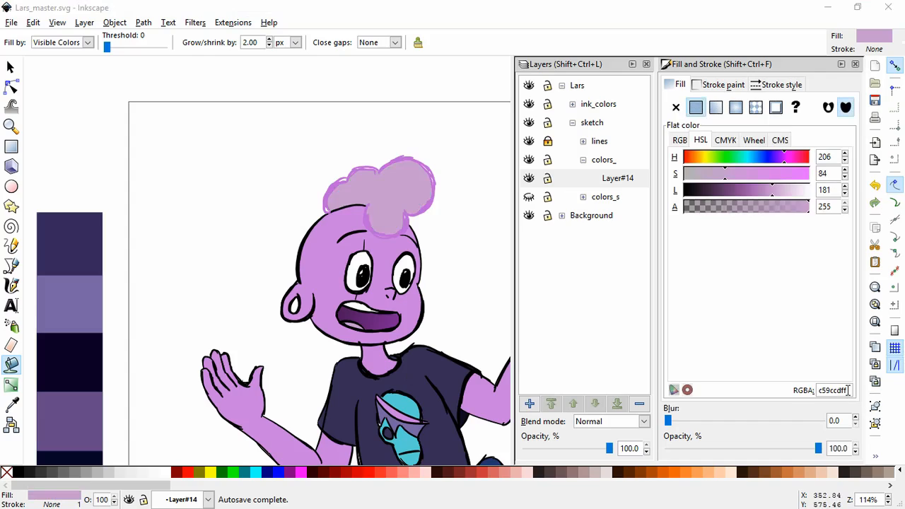
pyautogui.moveTo(725, 173); pyautogui.dragTo(753, 173)
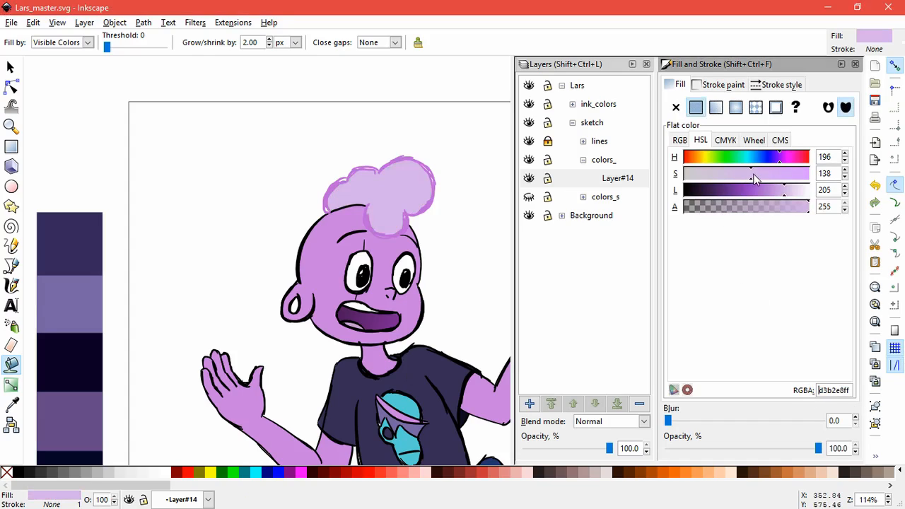
pyautogui.moveTo(754, 173); pyautogui.dragTo(784, 173)
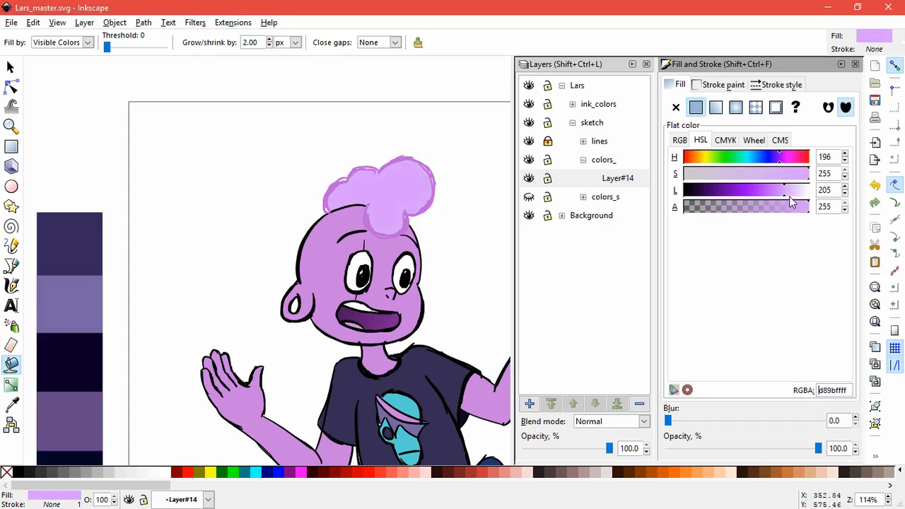
pyautogui.moveTo(783, 189); pyautogui.dragTo(798, 189)
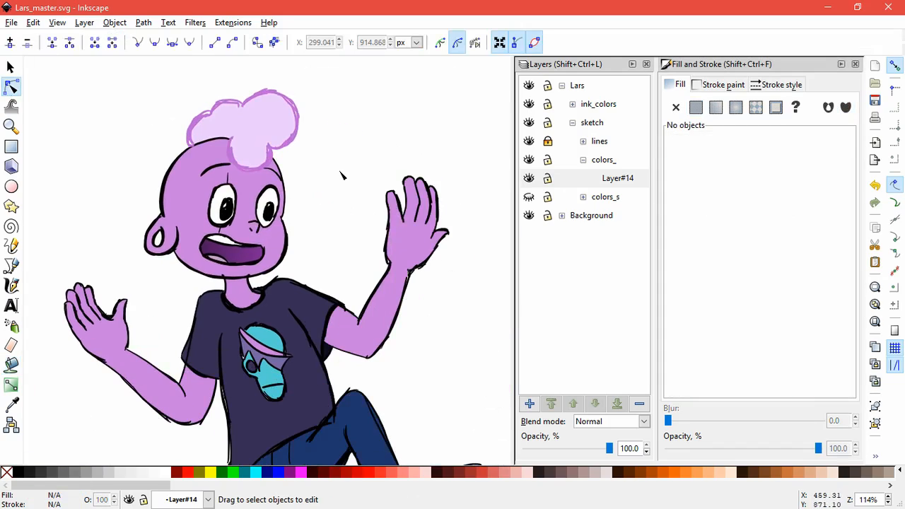
pyautogui.moveTo(455, 339)
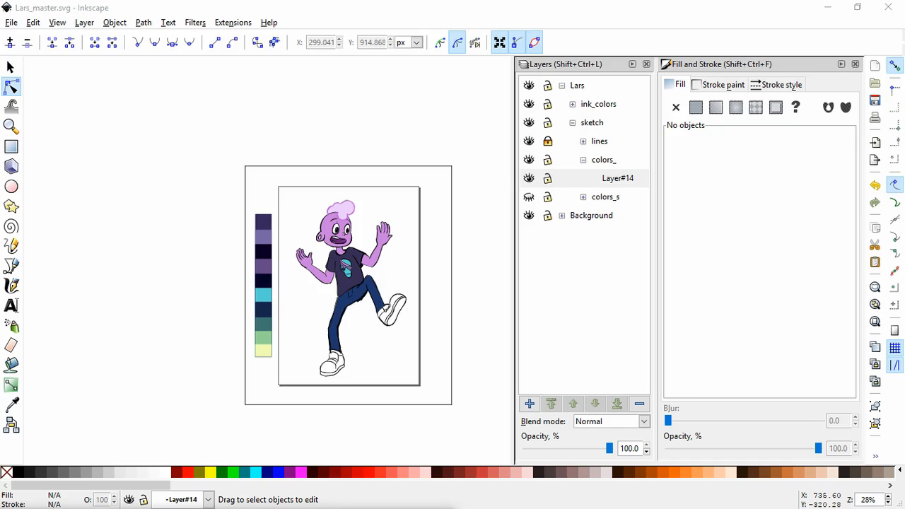
pyautogui.moveTo(366, 333)
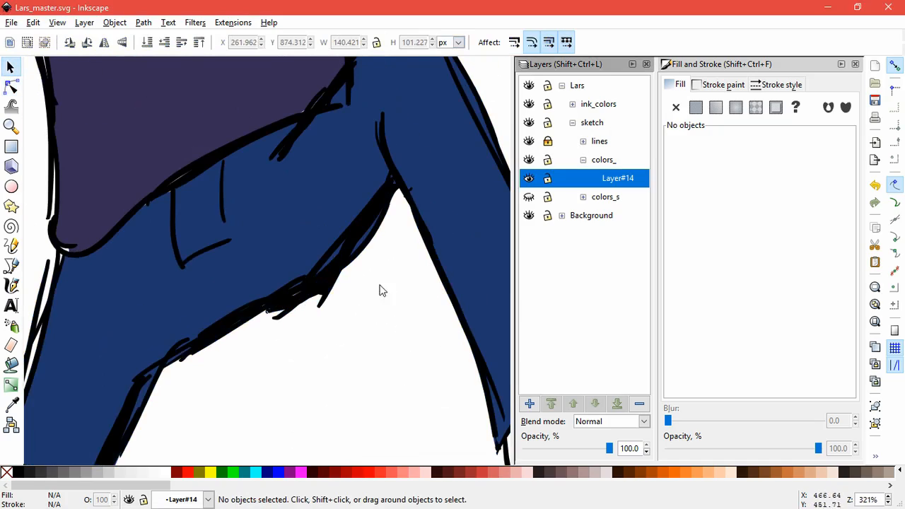
pyautogui.click(347, 410)
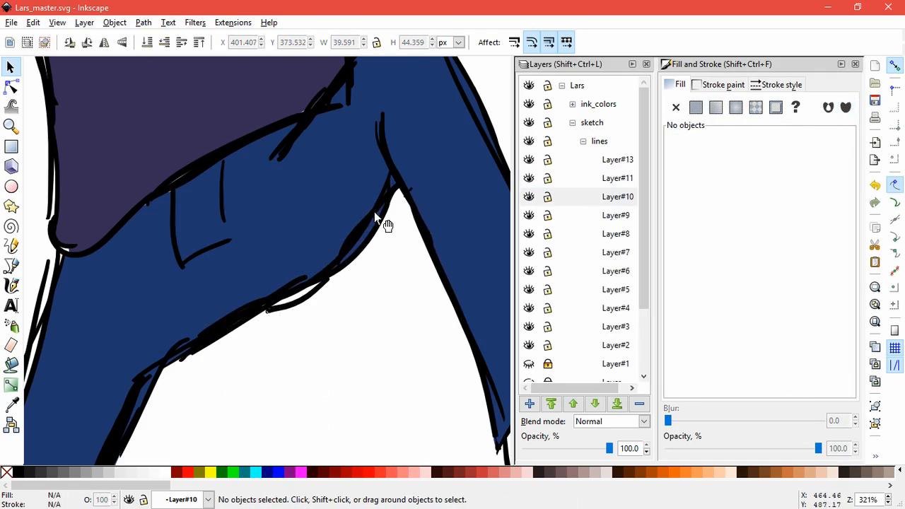
pyautogui.click(392, 286)
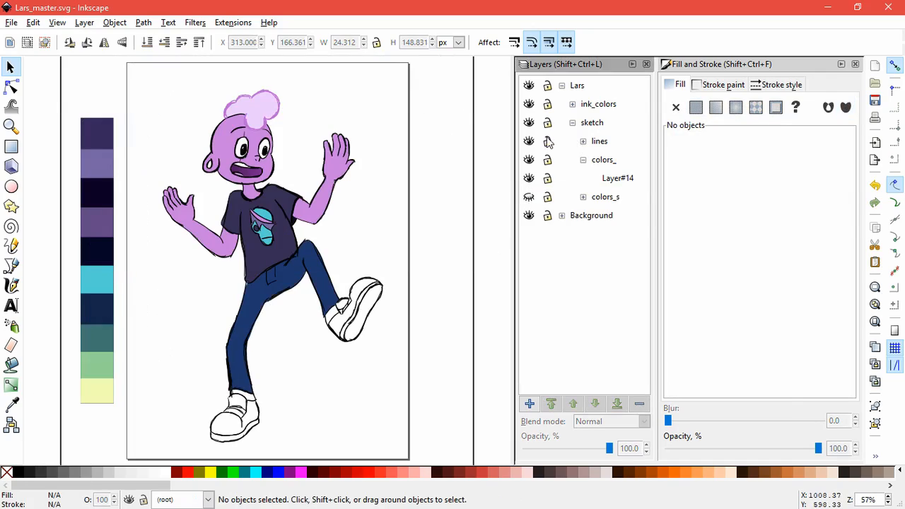
# - Lock the 'lines' layer using its padlock in the Layers panel
pyautogui.click(547, 140)
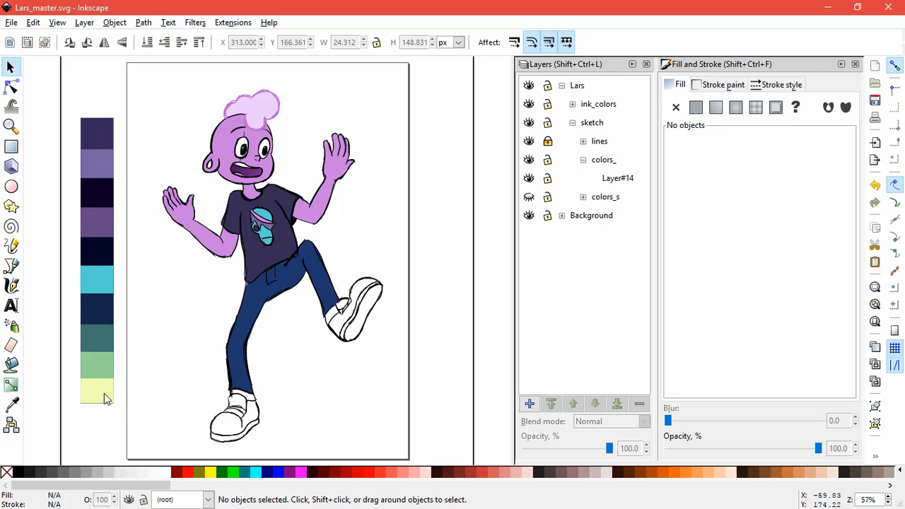
pyautogui.moveTo(101, 385)
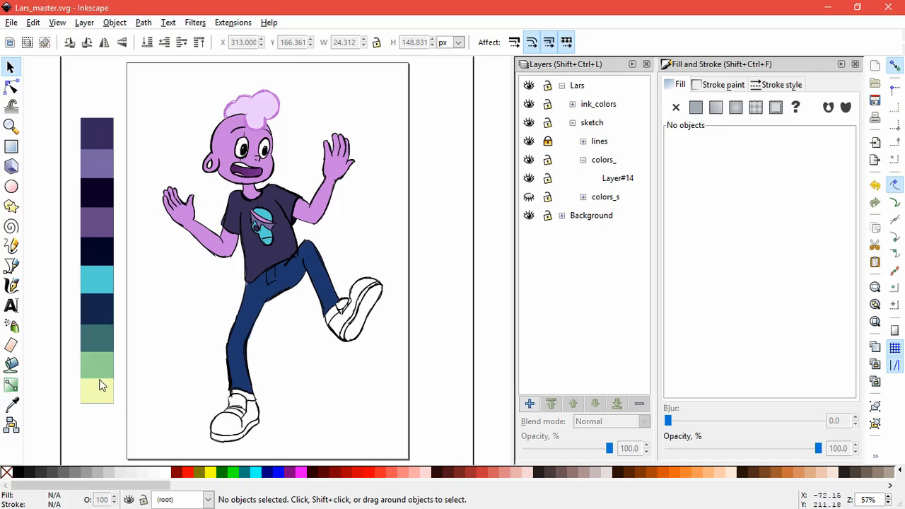
pyautogui.moveTo(174, 331)
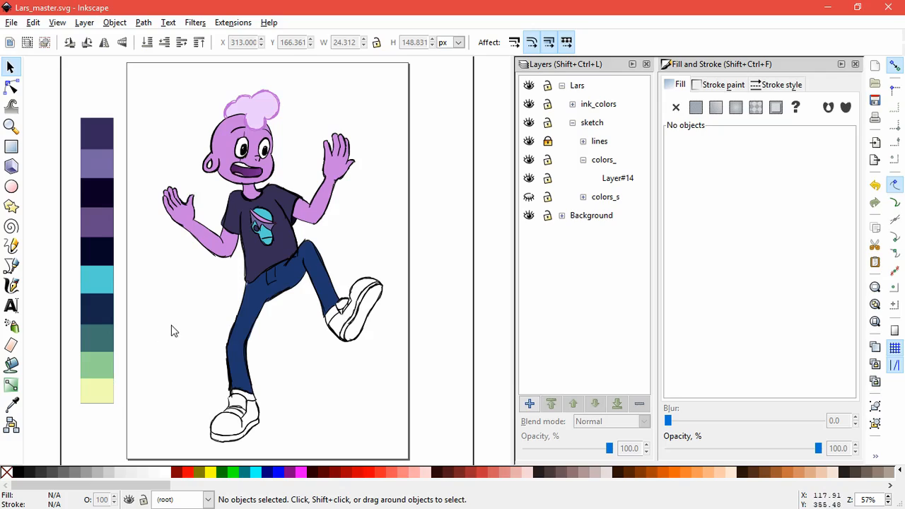
pyautogui.moveTo(143, 394)
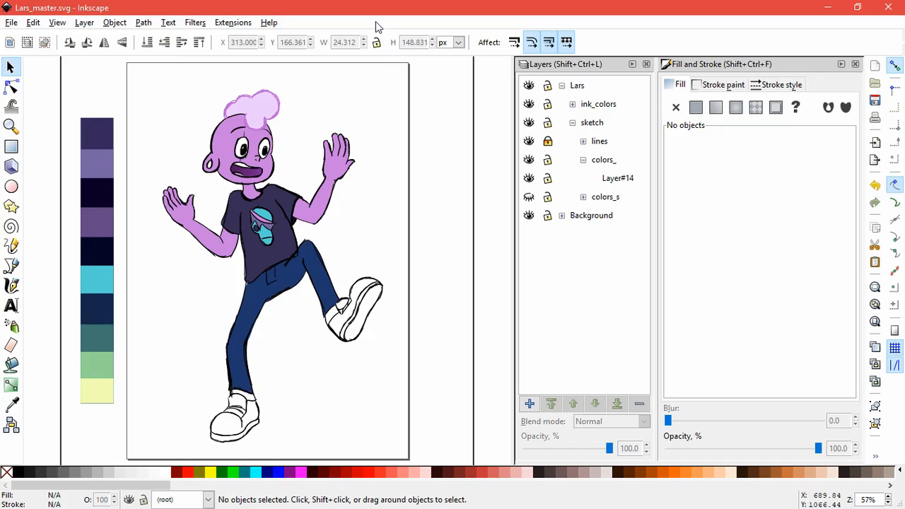
pyautogui.click(11, 125)
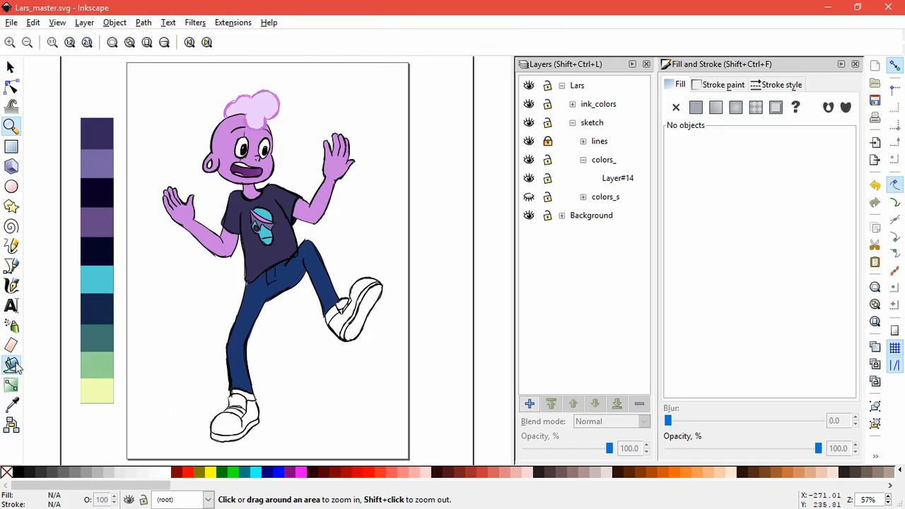
# - Paint-bucket the shoe soles pale yellow and the laces light green
pyautogui.click(11, 366)
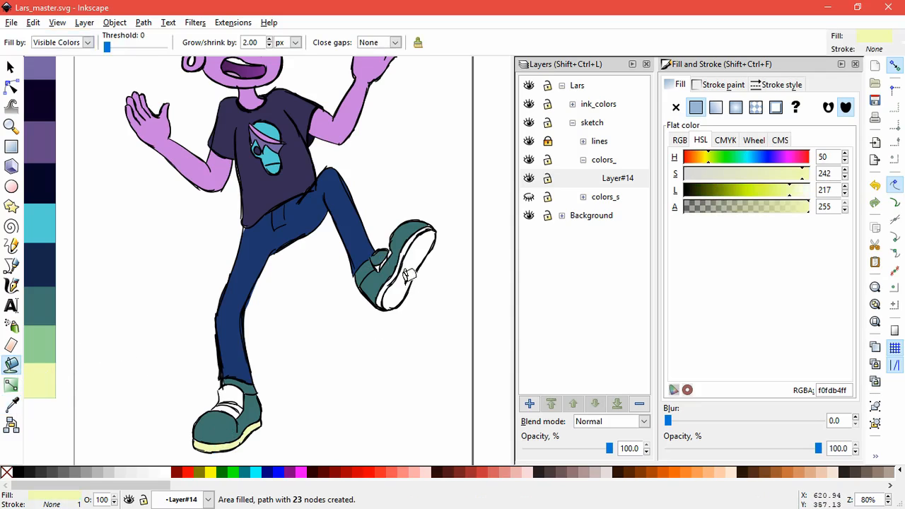
pyautogui.click(407, 269)
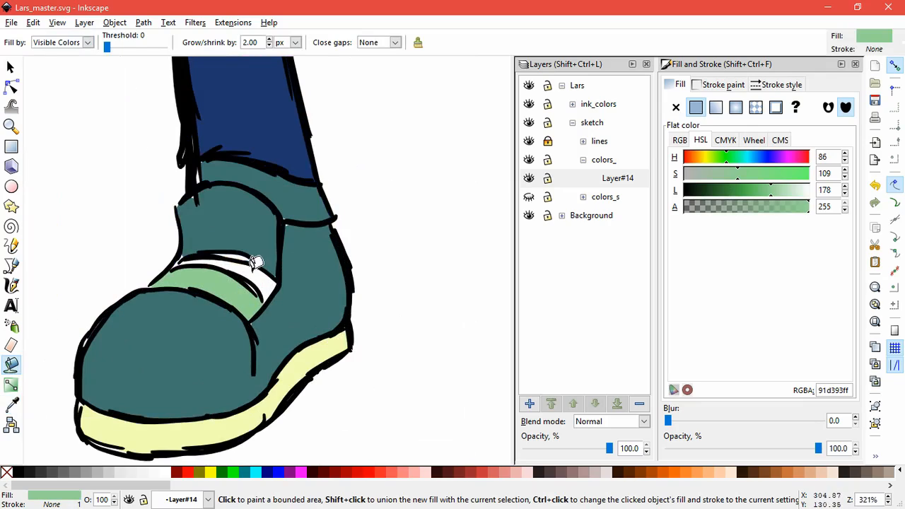
pyautogui.click(254, 263)
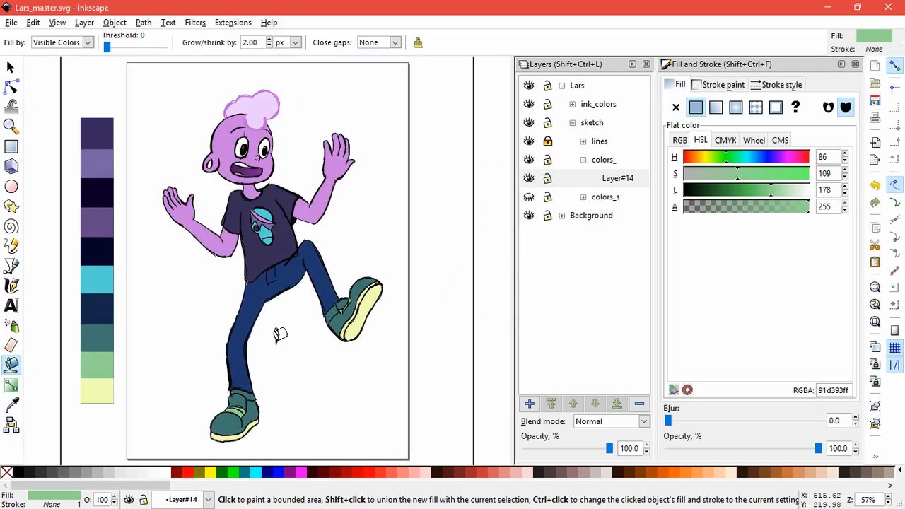
# - Add Layer#15 above Layer#14 through Layer > Add Layer
pyautogui.click(529, 403)
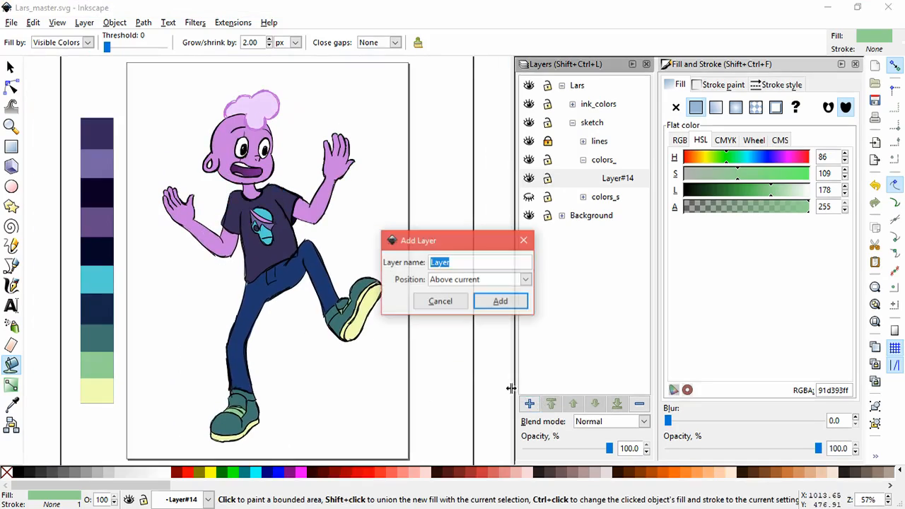
pyautogui.click(500, 301)
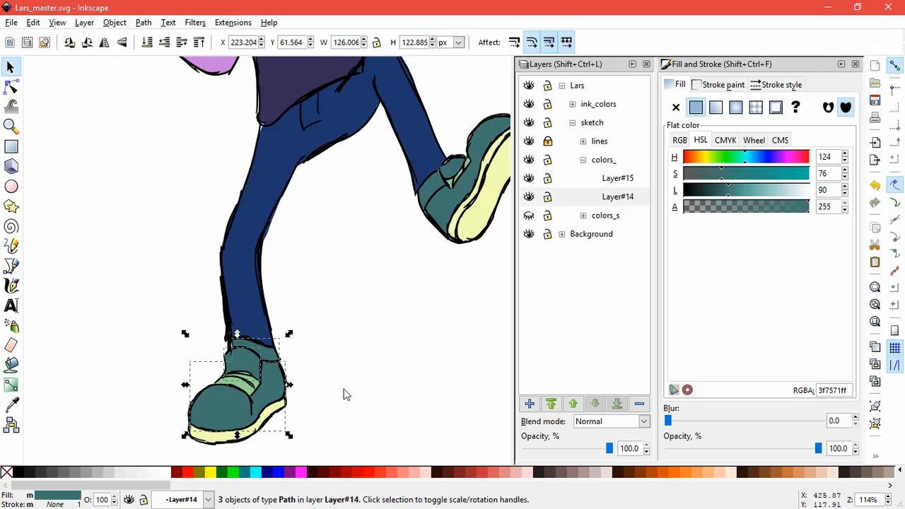
pyautogui.moveTo(368, 392)
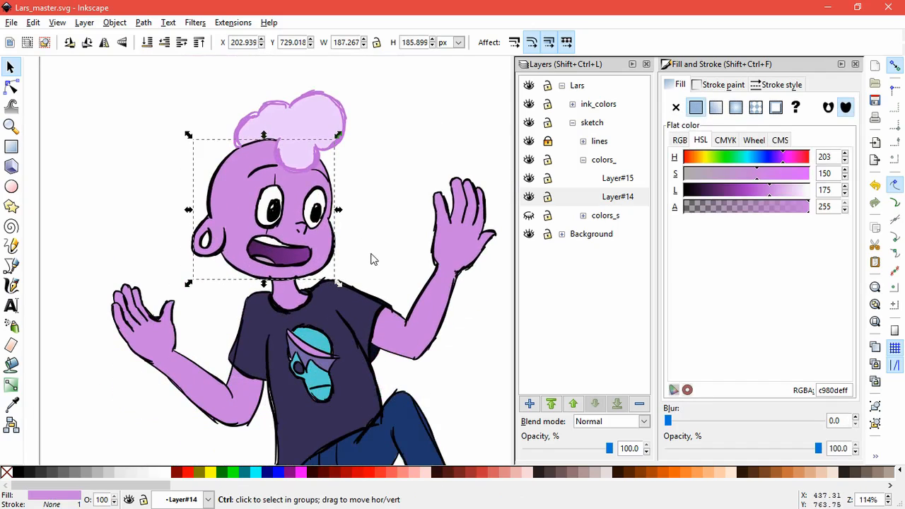
# - Paste the copied skin in place onto Layer#15, ready for a gradient fill
pyautogui.click(33, 22)
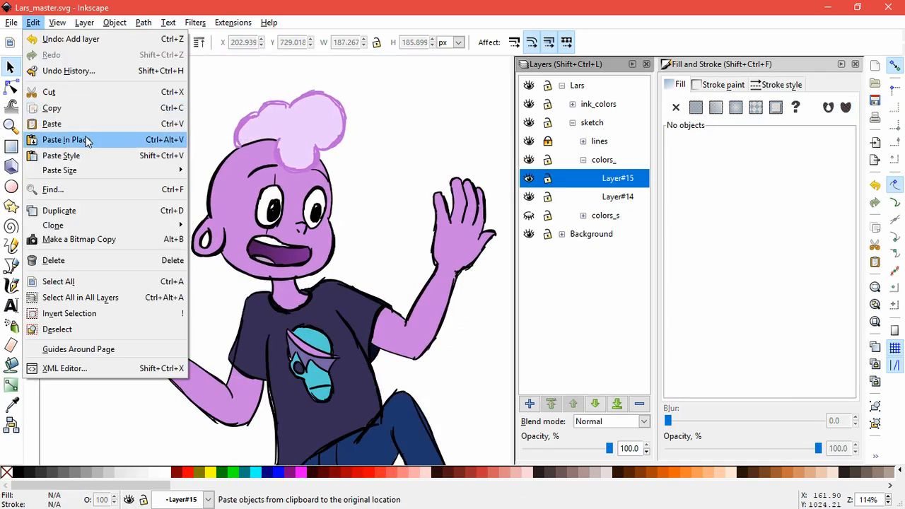
pyautogui.click(736, 106)
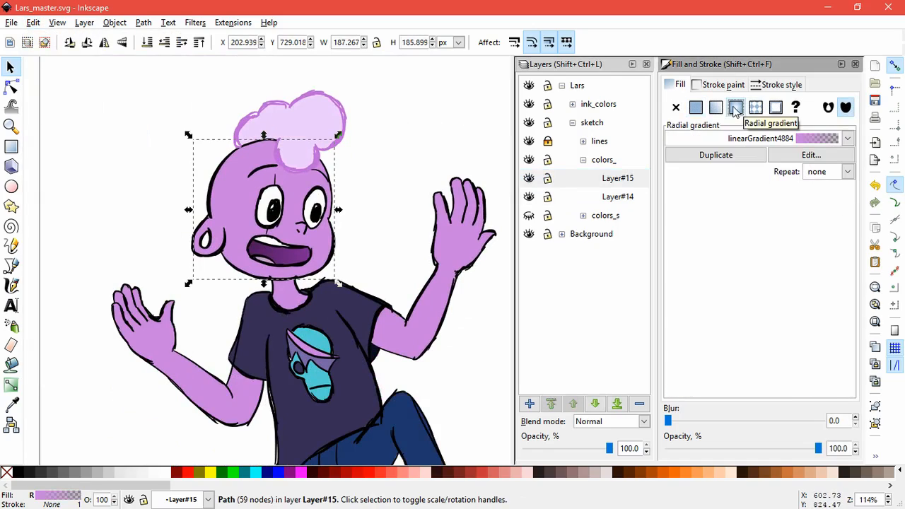
pyautogui.click(10, 87)
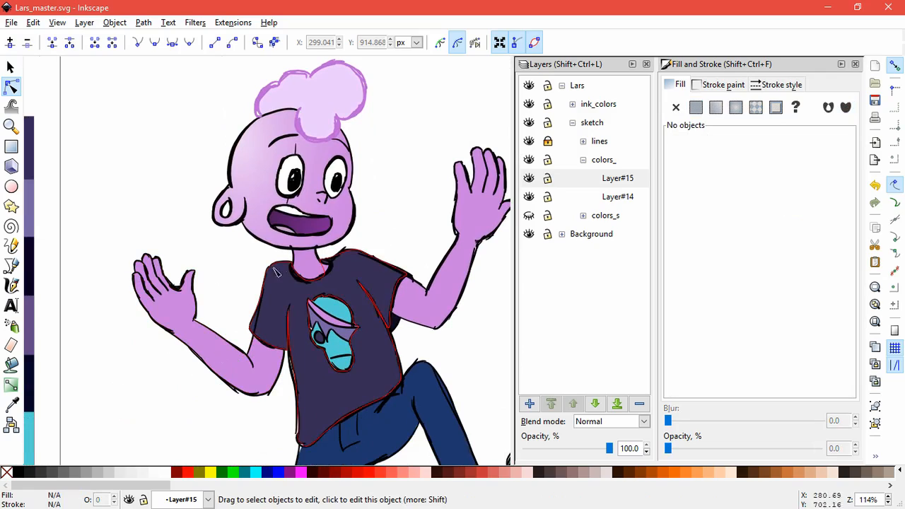
# - Select the neck and darken one gradient stop to shade beneath the chin
pyautogui.click(617, 177)
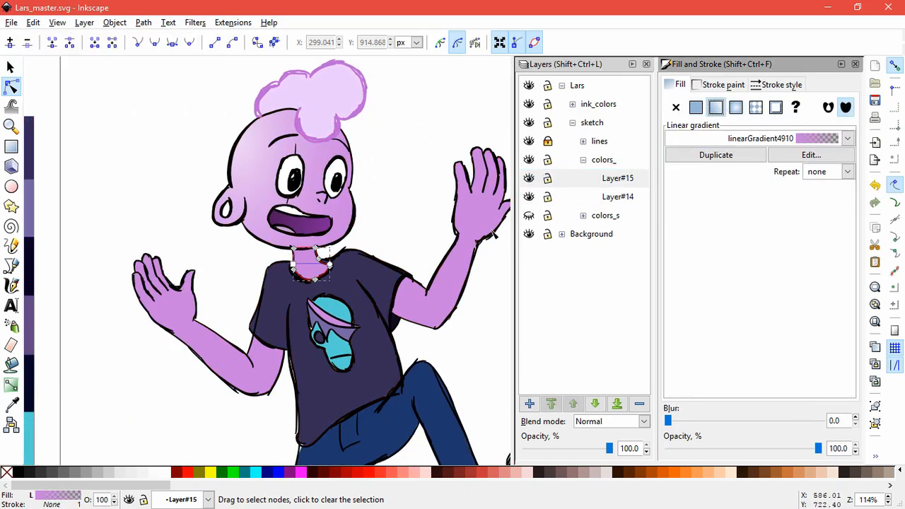
pyautogui.click(696, 107)
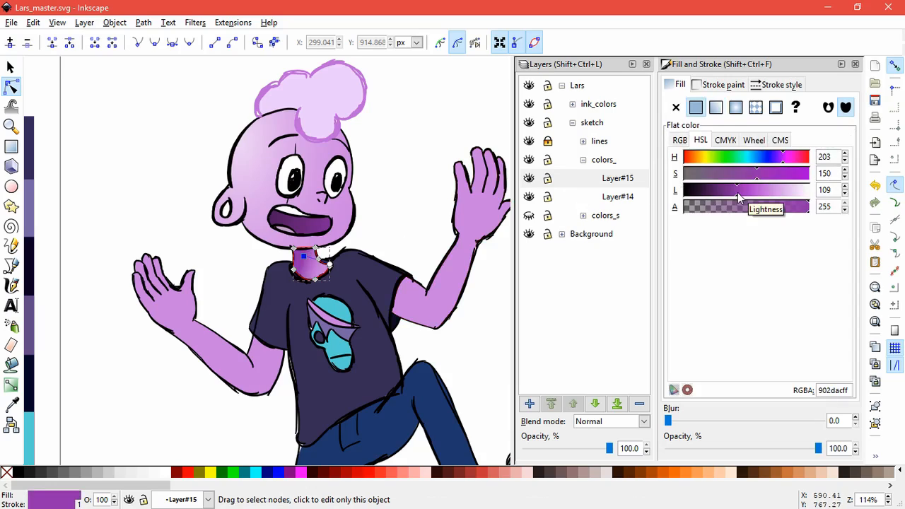
pyautogui.moveTo(735, 189); pyautogui.dragTo(748, 190)
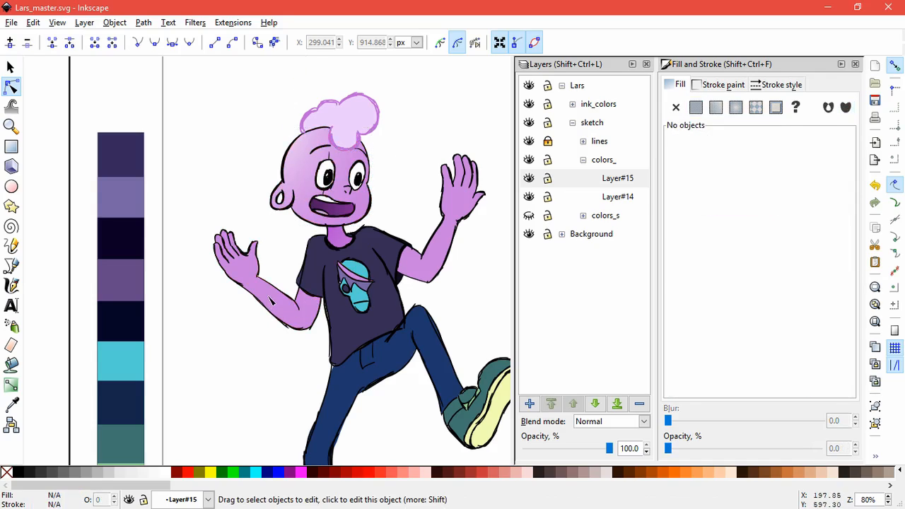
# - Apply linear gradients across the left and right arms, lightening toward the hands
pyautogui.click(33, 22)
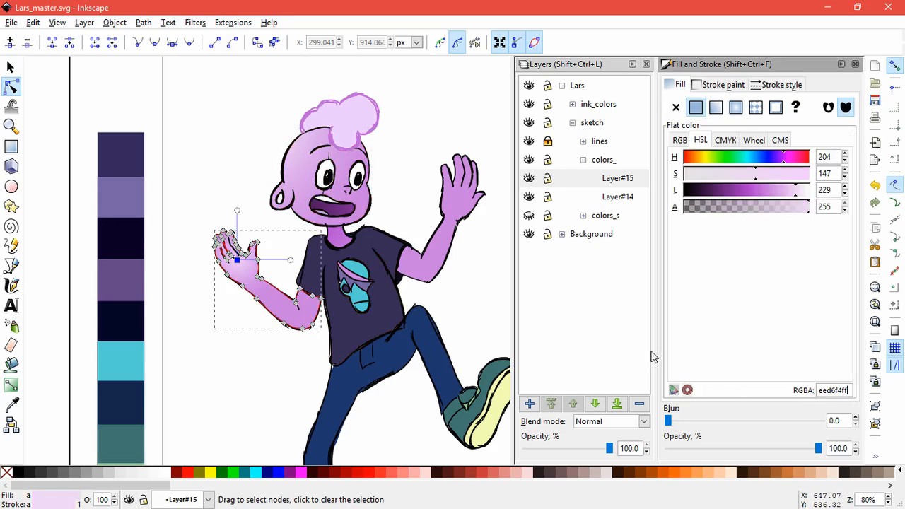
pyautogui.moveTo(236, 259); pyautogui.dragTo(368, 339)
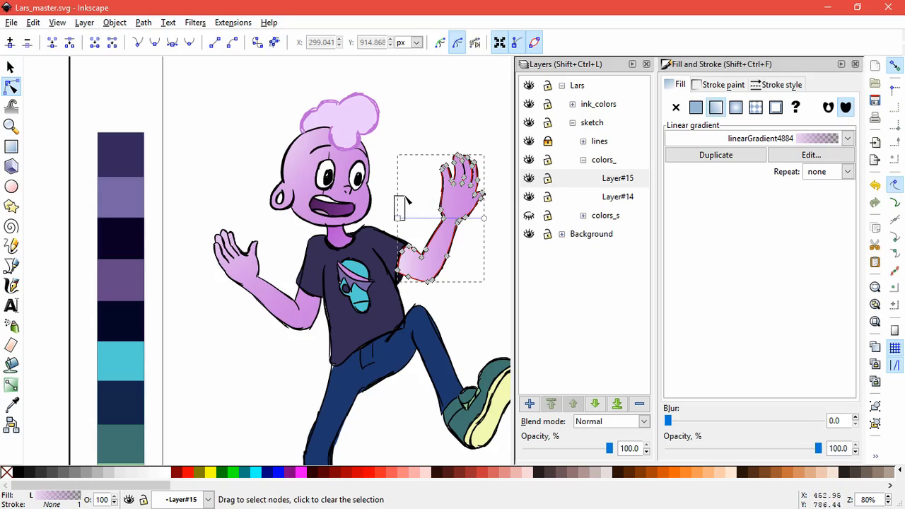
pyautogui.click(735, 107)
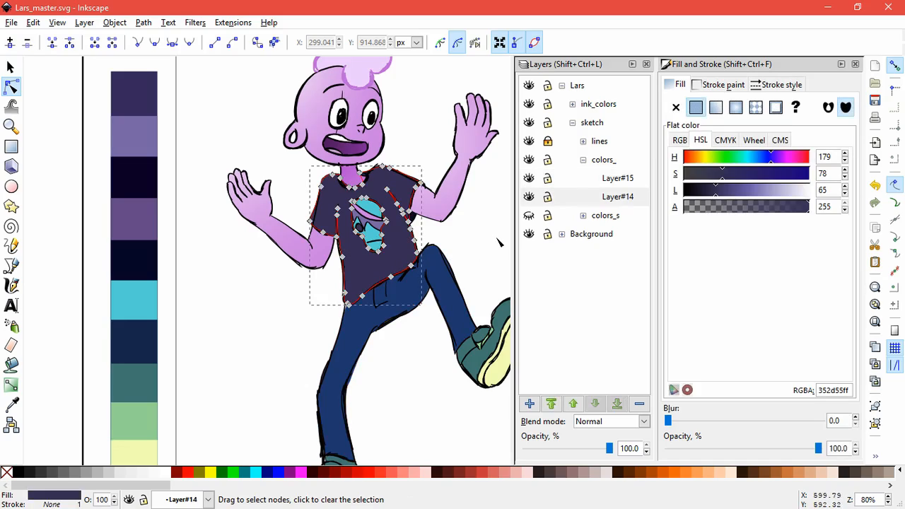
# - Give Lars's shirt a purple-to-indigo linear gradient that lightens toward the bottom edge
pyautogui.click(617, 177)
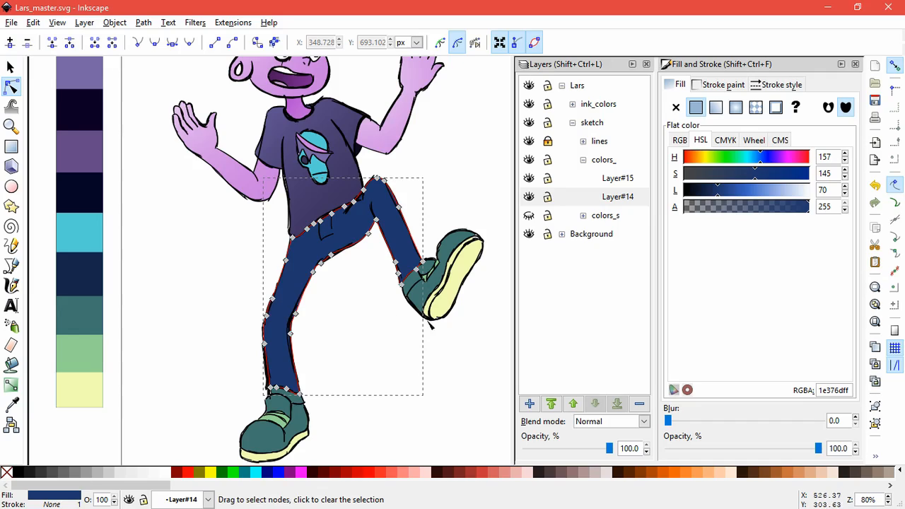
# - Make Layer#15 current and switch the pants to a lighter linear-gradient fill
pyautogui.click(617, 178)
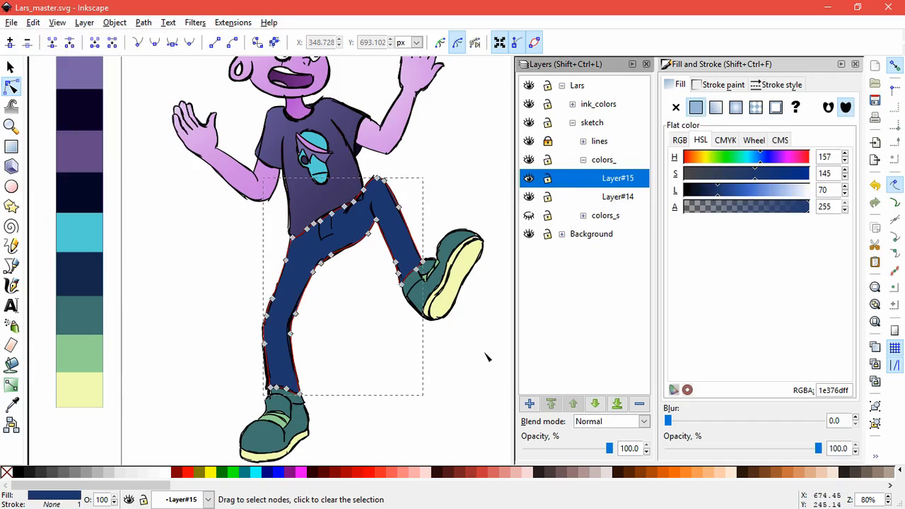
pyautogui.click(735, 107)
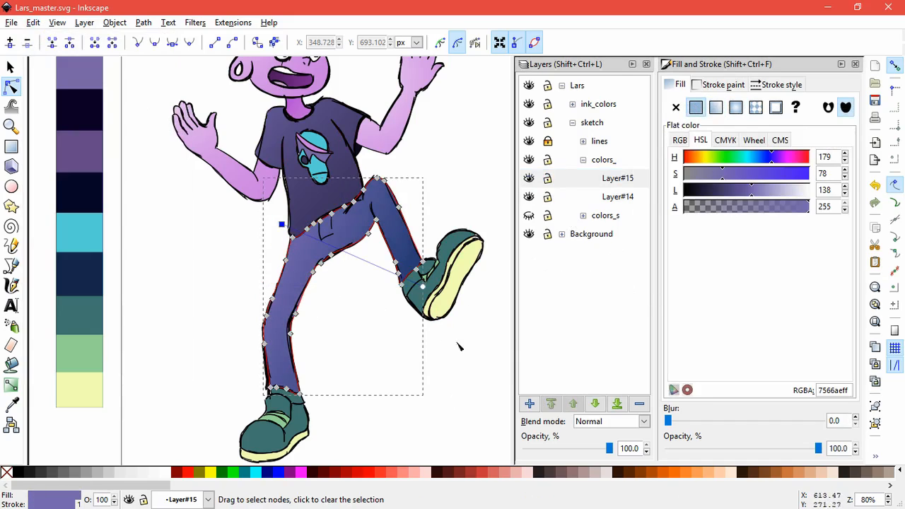
pyautogui.click(735, 108)
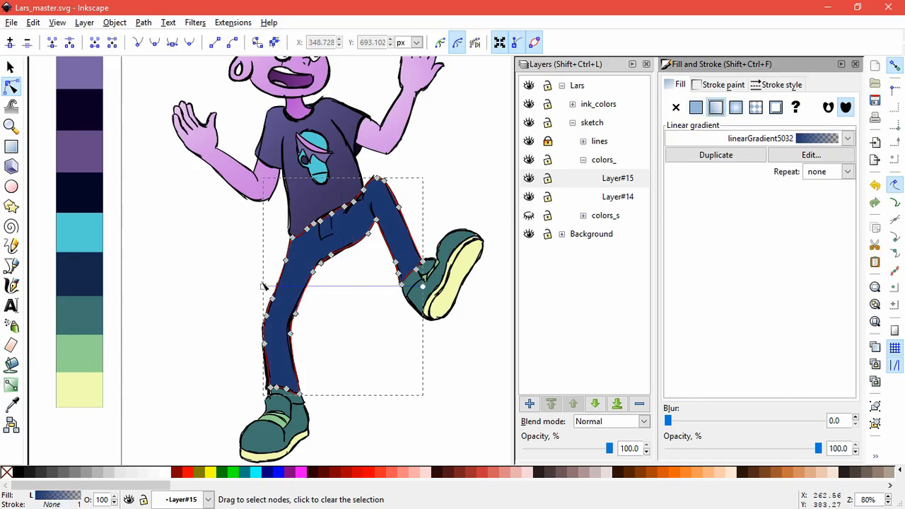
# - Adjust the pants gradient's dark end stop and handle, lighter at hips, darker down legs
pyautogui.click(695, 107)
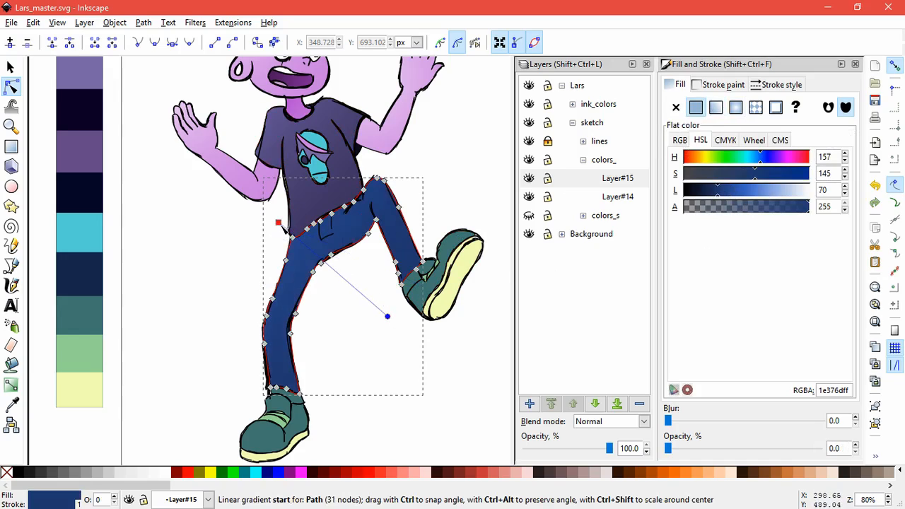
pyautogui.click(481, 357)
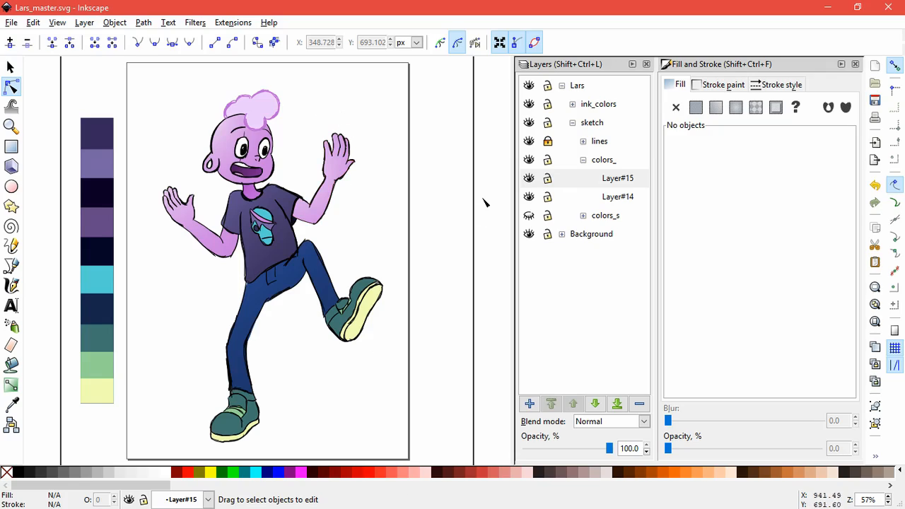
pyautogui.moveTo(339, 396)
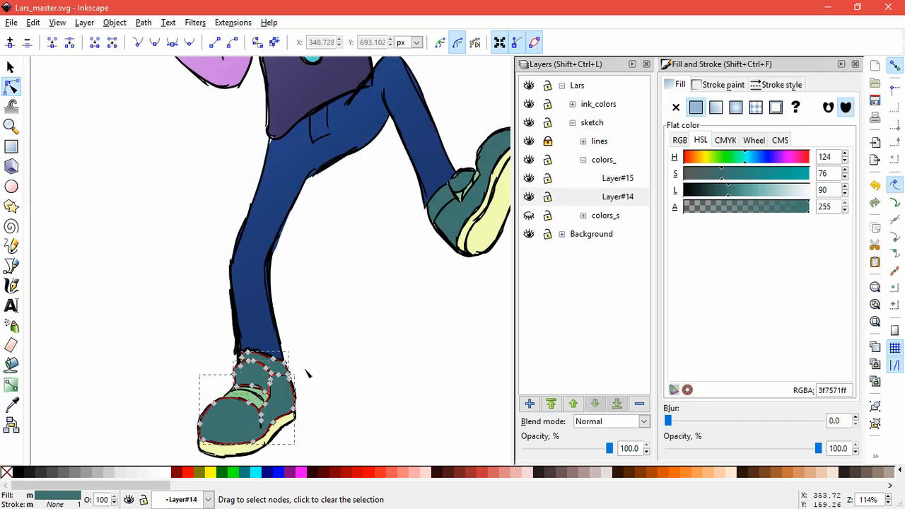
pyautogui.click(33, 22)
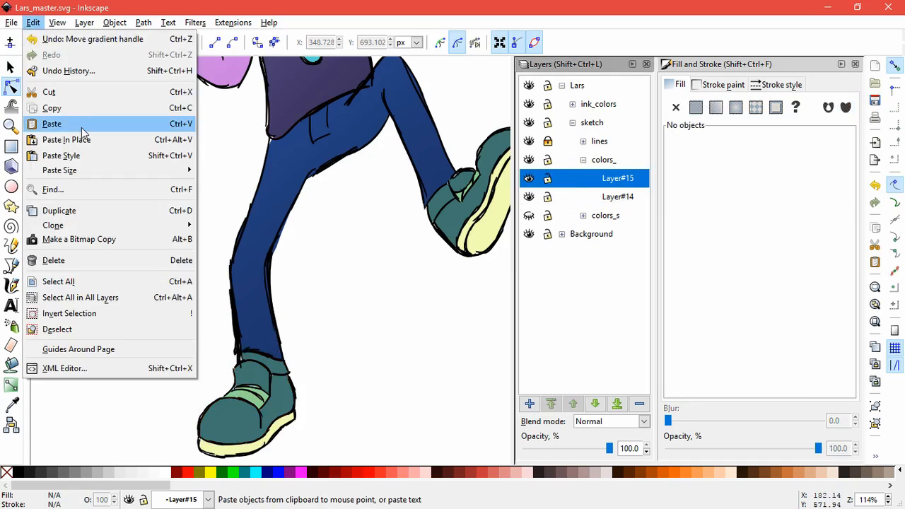
# - Paste the lower shoe's teal upper onto Layer#15 and darken its radial gradient stop
pyautogui.click(142, 22)
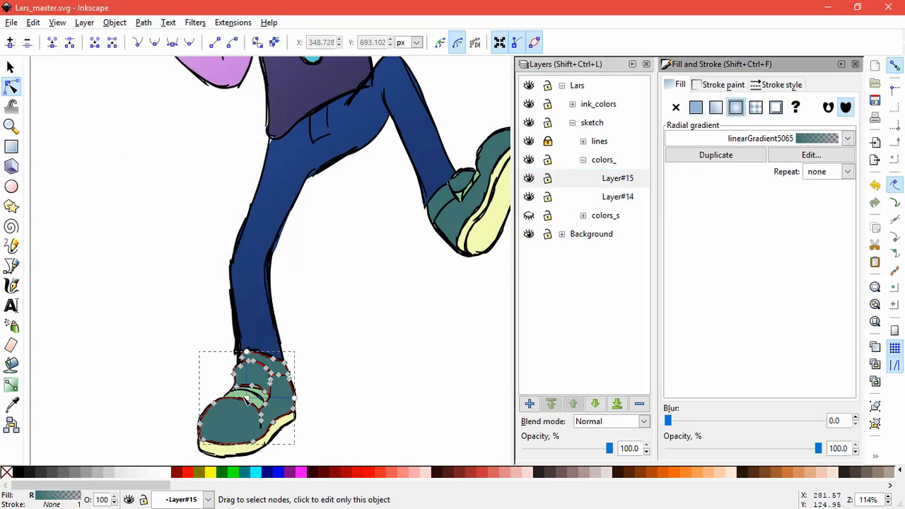
pyautogui.click(696, 107)
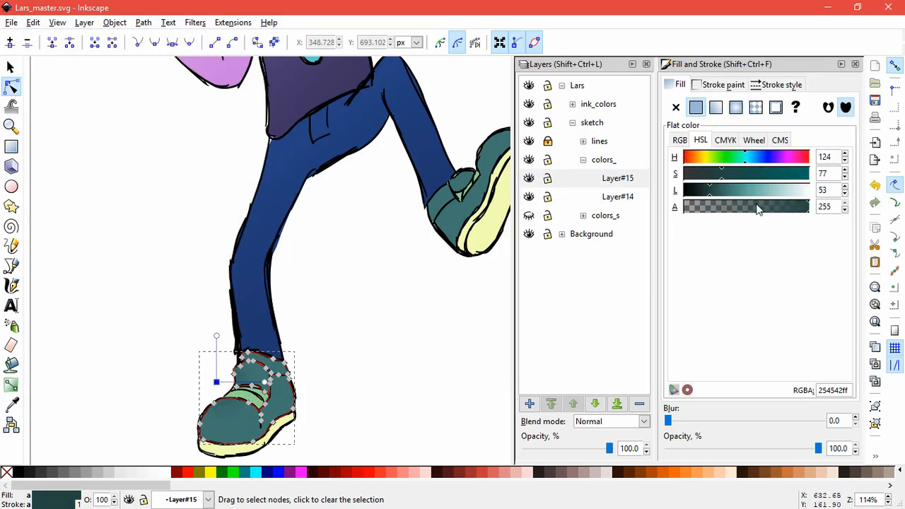
pyautogui.moveTo(721, 189); pyautogui.dragTo(765, 189)
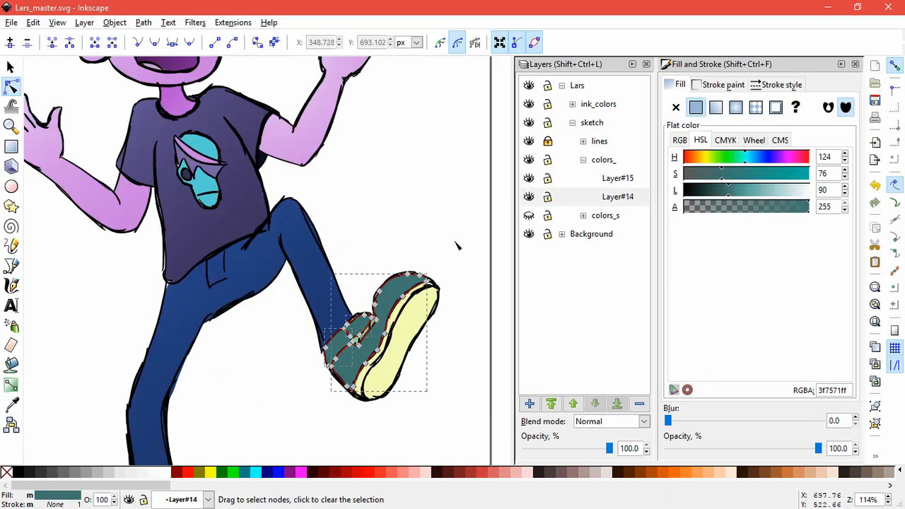
# - Paste the raised shoe upper with a lighter gradient stop, and give its sole a darker linear gradient
pyautogui.click(617, 177)
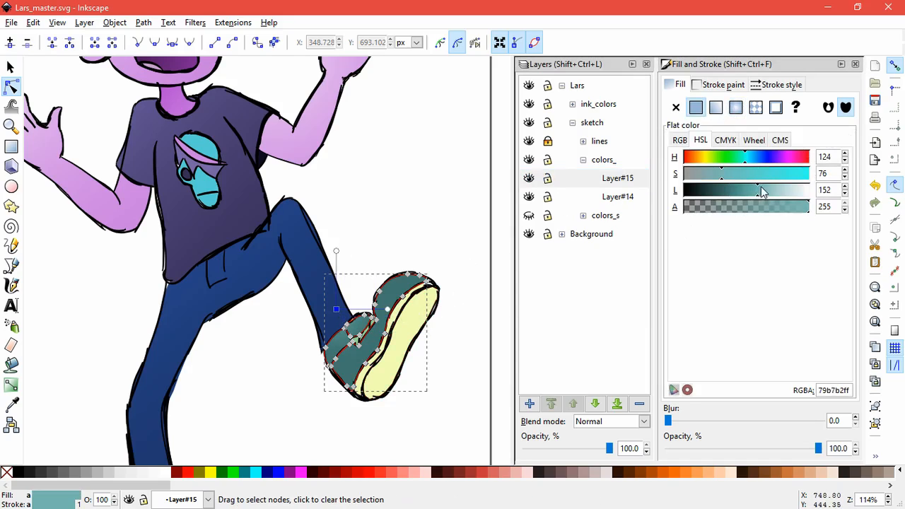
pyautogui.click(455, 221)
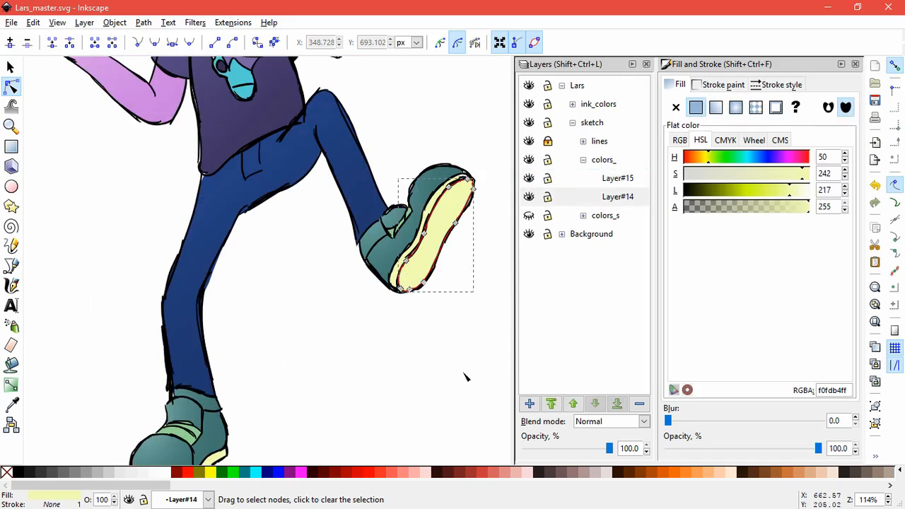
pyautogui.moveTo(661, 162)
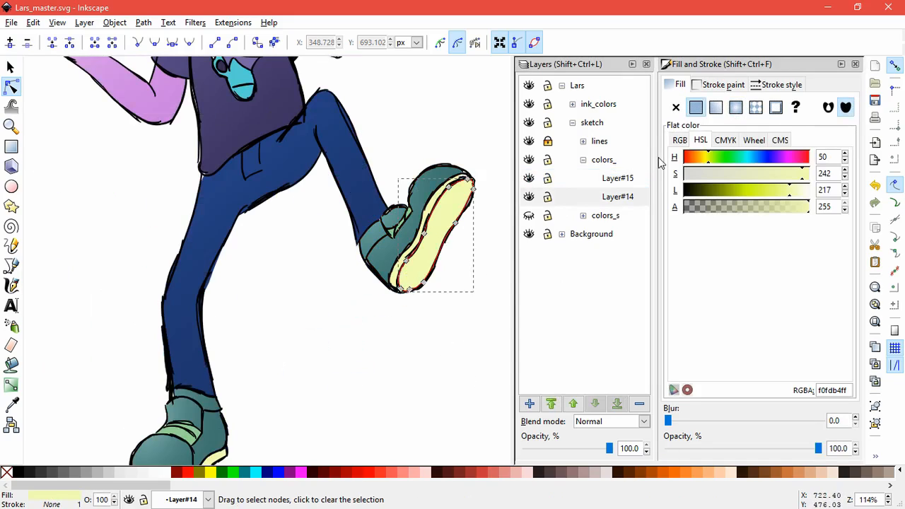
pyautogui.click(715, 107)
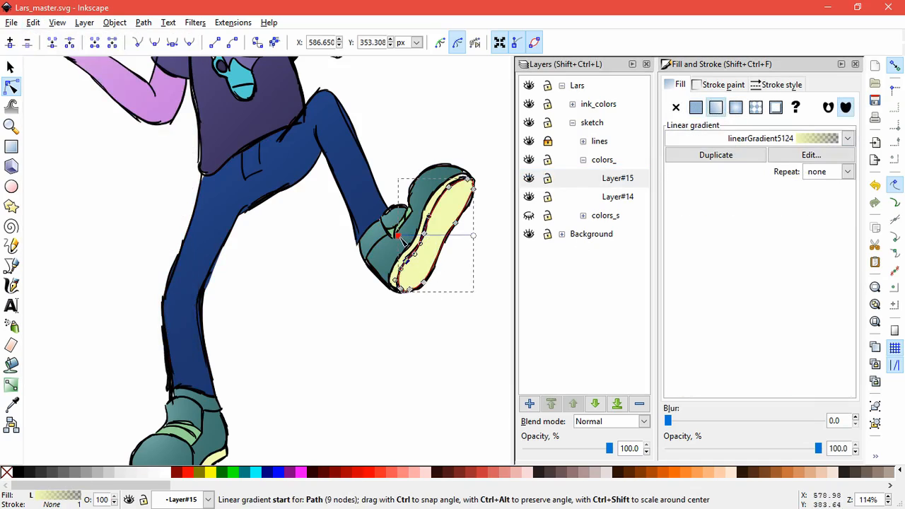
pyautogui.click(696, 107)
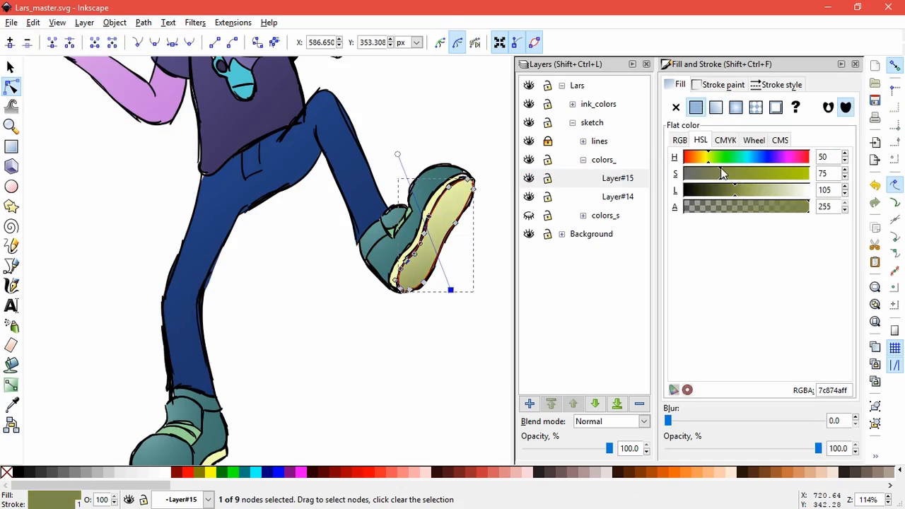
pyautogui.moveTo(451, 290); pyautogui.dragTo(471, 271)
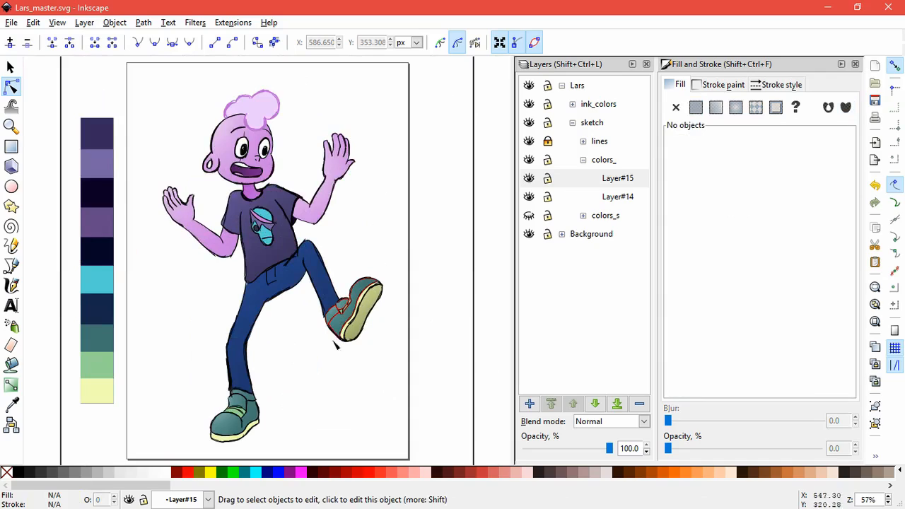
# - Add Layer#16 between Layer#15 and Layer#14, hide Layer#15, and darken the shirt
pyautogui.click(617, 178)
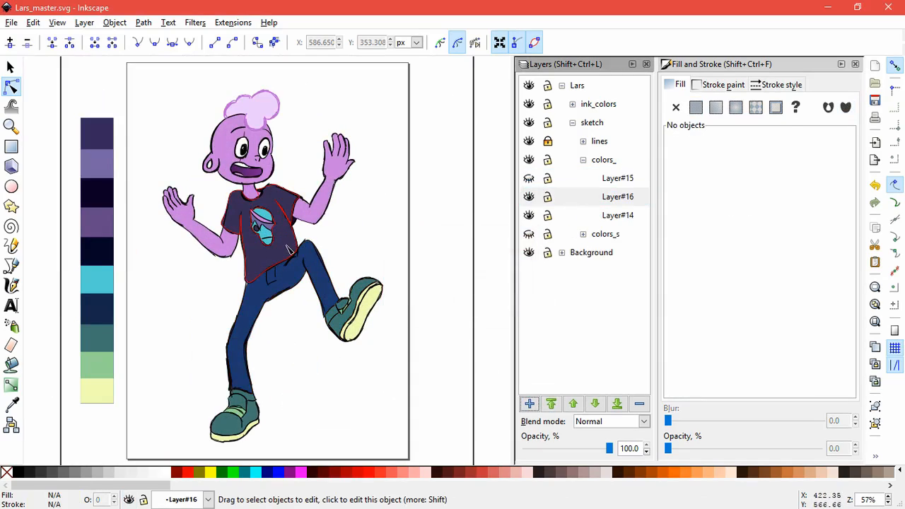
pyautogui.click(617, 197)
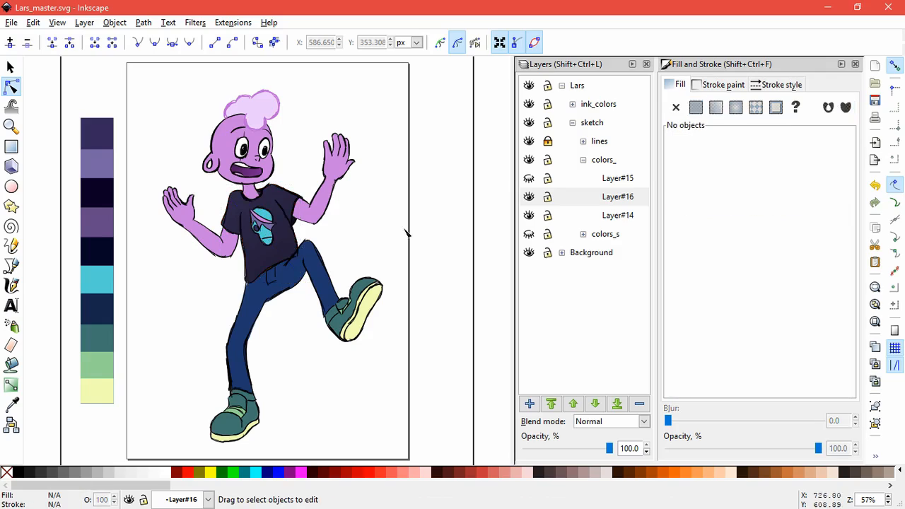
pyautogui.click(617, 196)
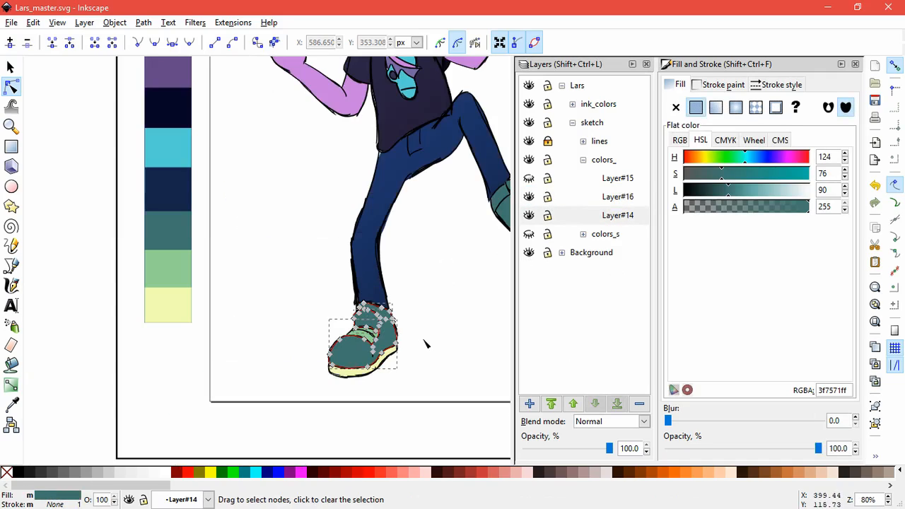
# - Paste a lower shoe copy on Layer#16 with a near-black radial gradient shadow
pyautogui.click(617, 196)
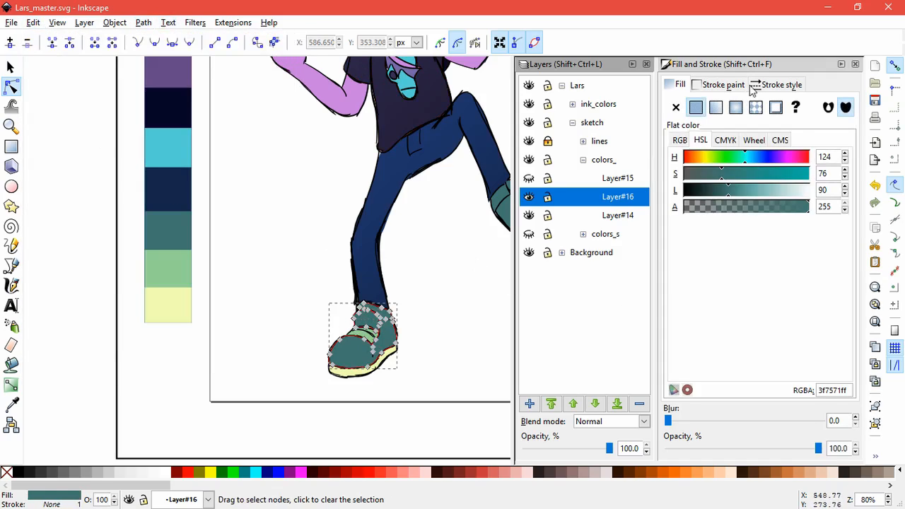
pyautogui.click(736, 106)
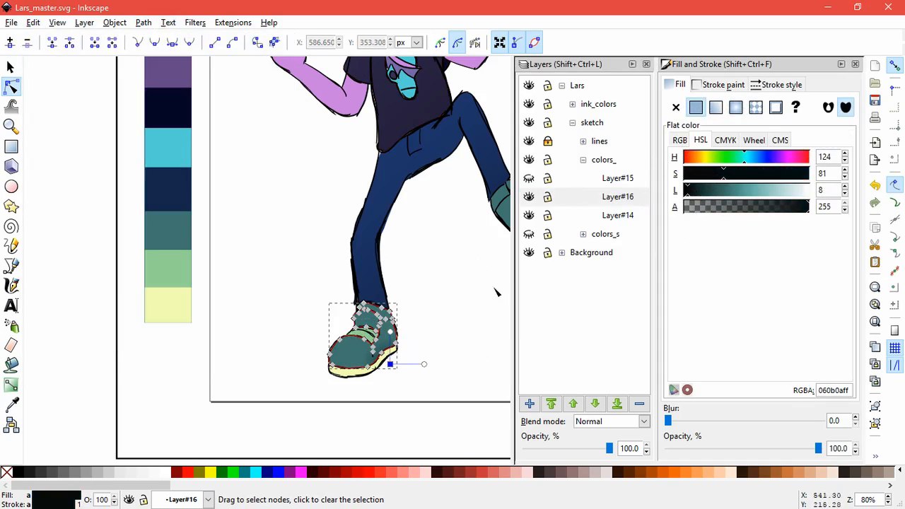
pyautogui.moveTo(425, 364); pyautogui.dragTo(463, 325)
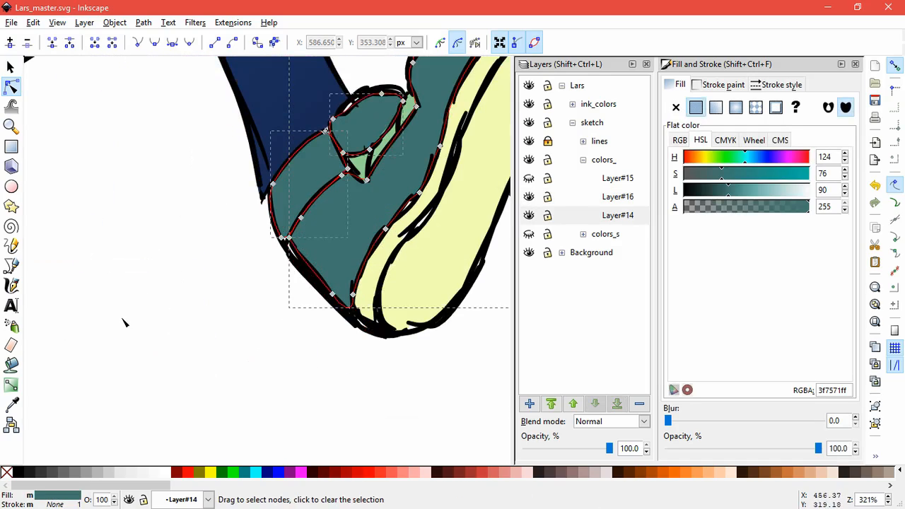
# - Paste a raised shoe copy on Layer#16 with a widened, fading radial gradient shadow
pyautogui.click(617, 197)
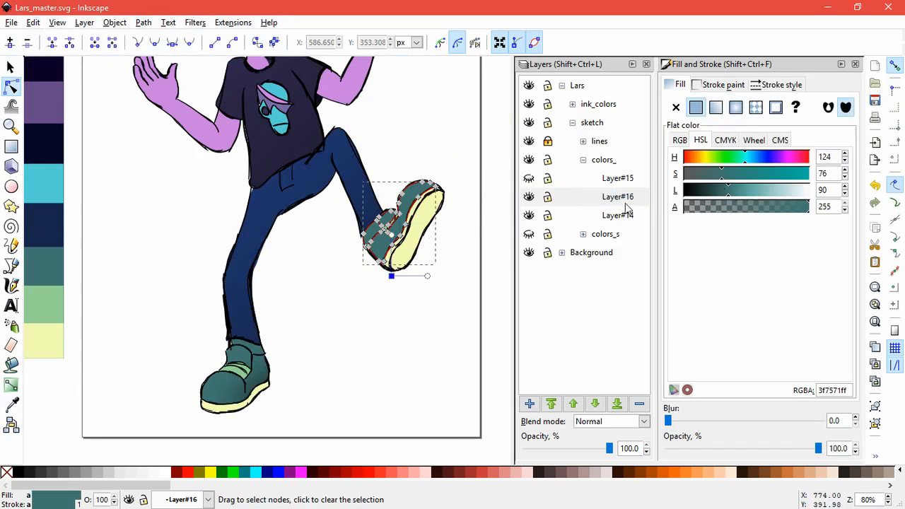
pyautogui.click(735, 107)
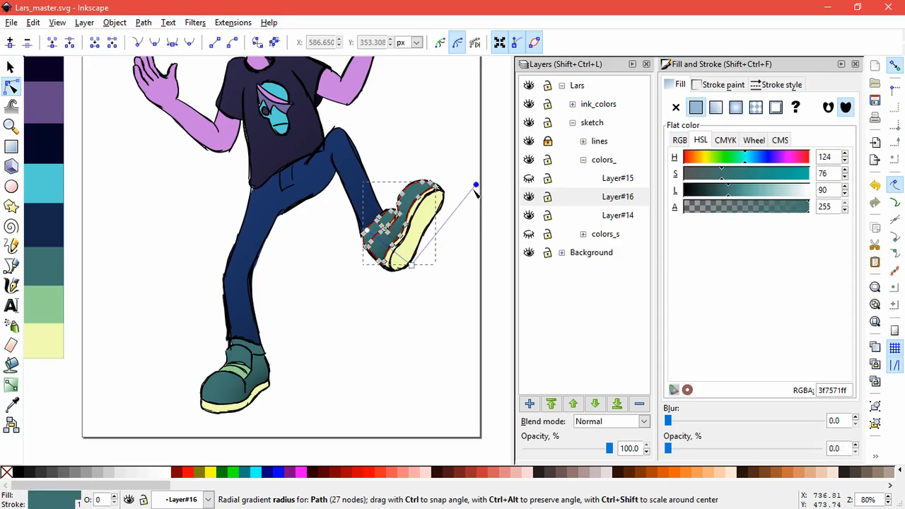
pyautogui.click(445, 335)
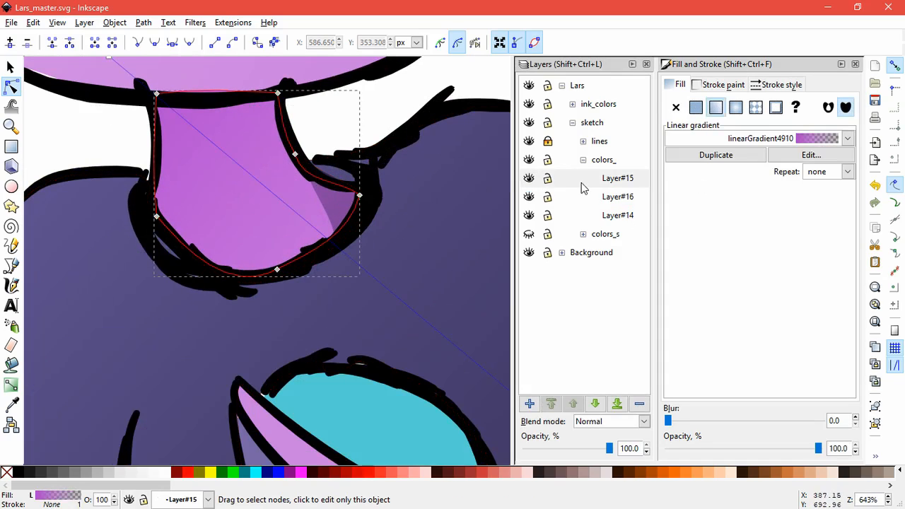
# - Copy the emblem's pink stripe onto Layer#16 and position its linear gradient start
pyautogui.click(617, 197)
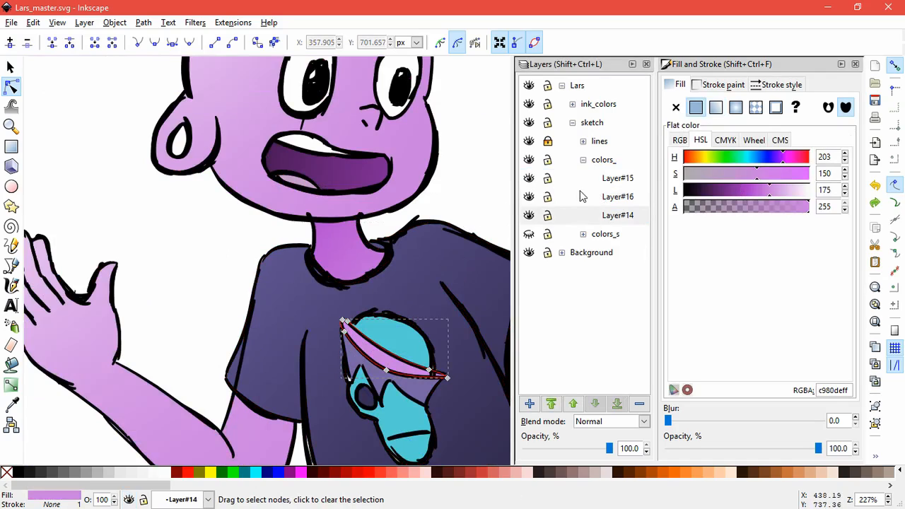
pyautogui.click(617, 196)
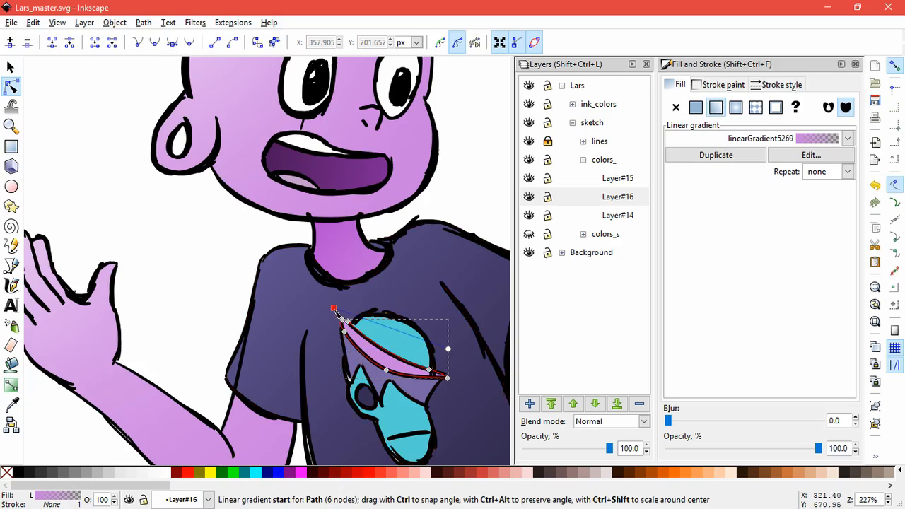
pyautogui.click(695, 106)
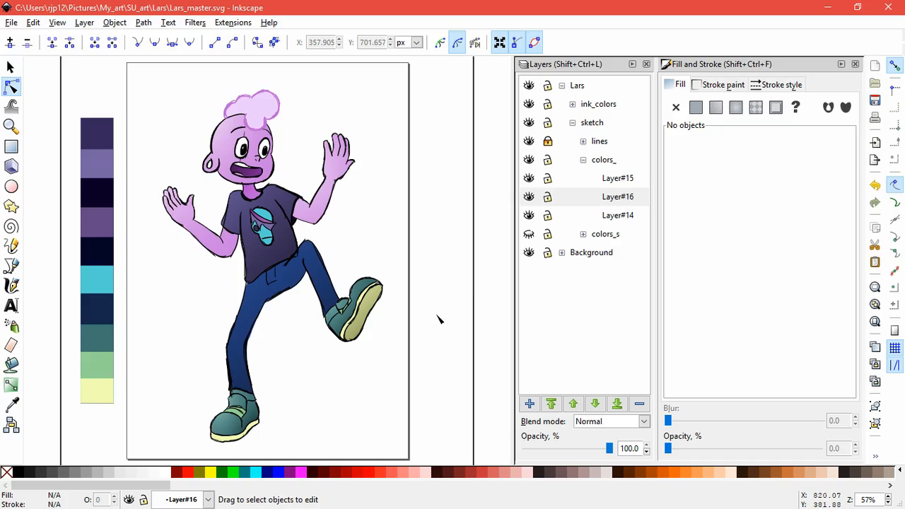
pyautogui.moveTo(440, 339)
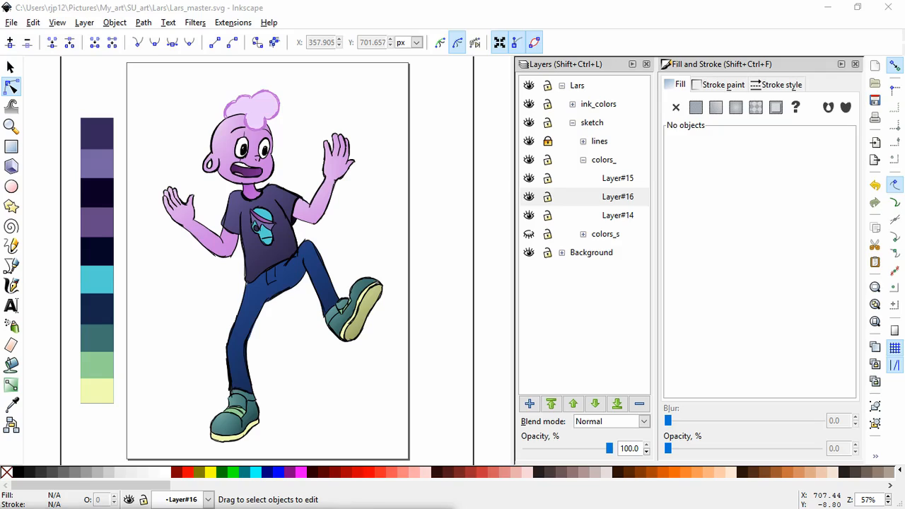
# - Paint-bucket fill the inside of Lars's mouth dark purple on Layer#14
pyautogui.click(617, 215)
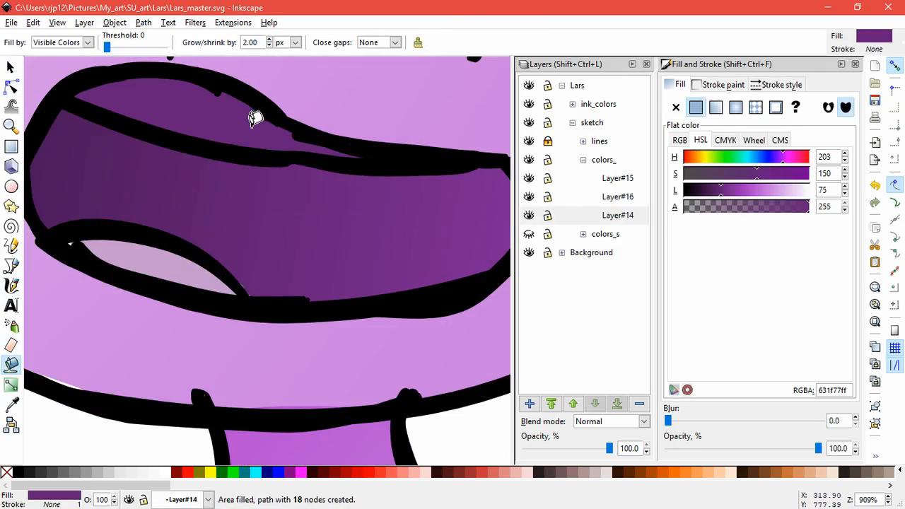
# - Bucket-fill the upper teeth pale blue-grey and paste the copied style onto that fill
pyautogui.click(254, 116)
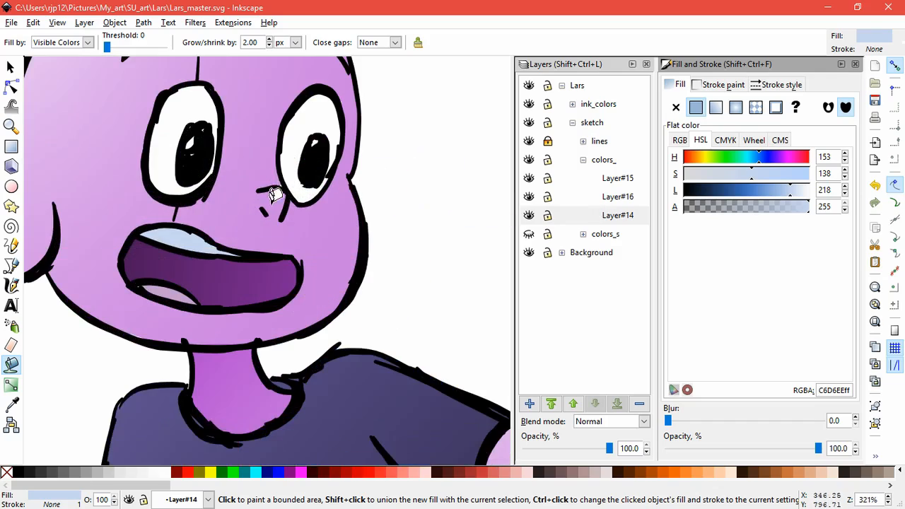
pyautogui.click(274, 195)
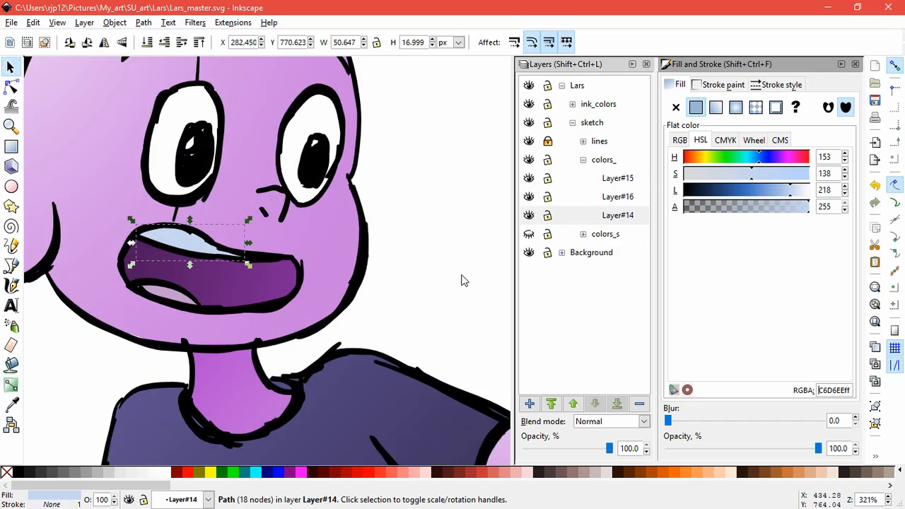
pyautogui.click(33, 22)
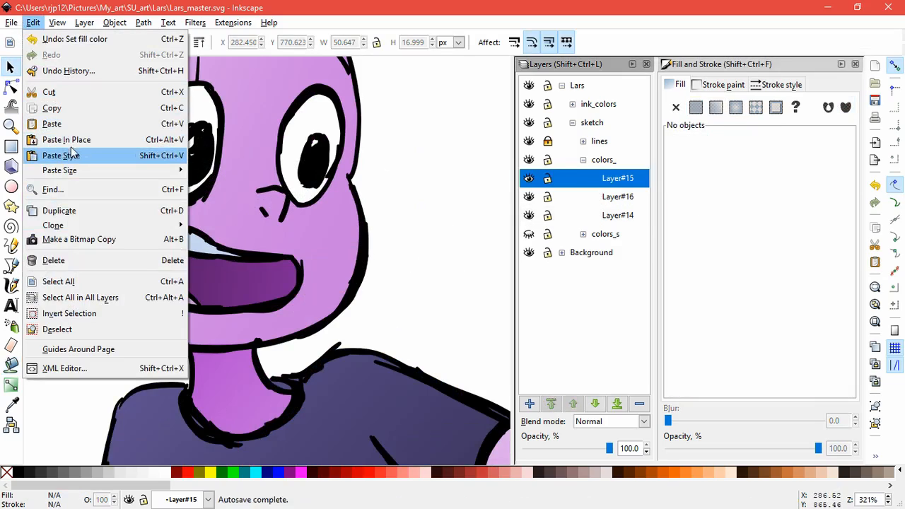
pyautogui.click(60, 155)
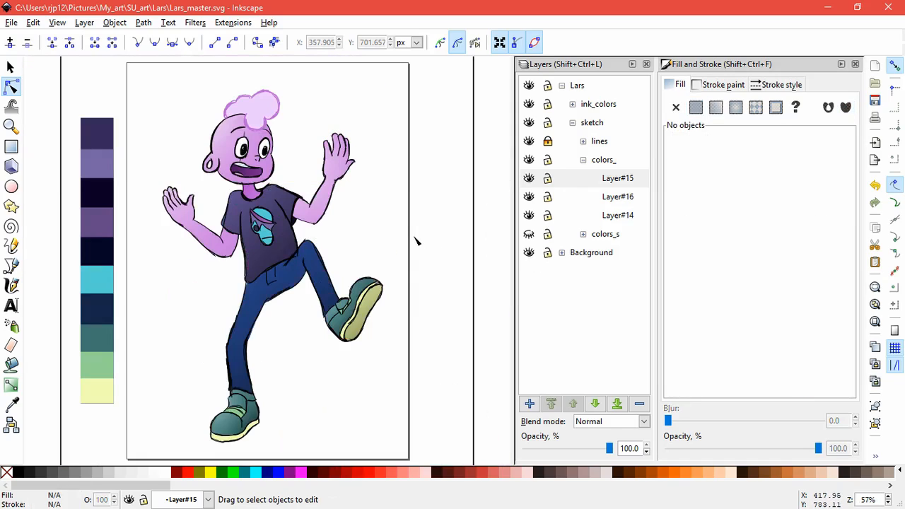
pyautogui.moveTo(448, 249)
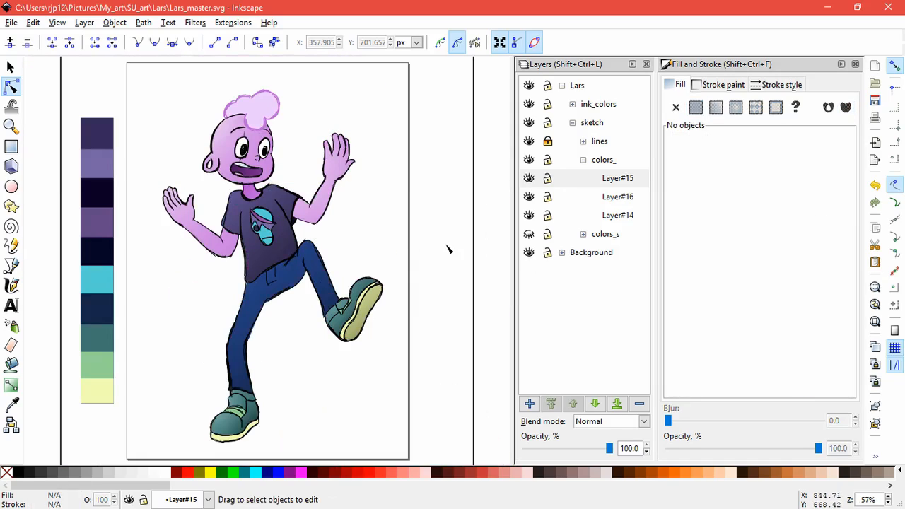